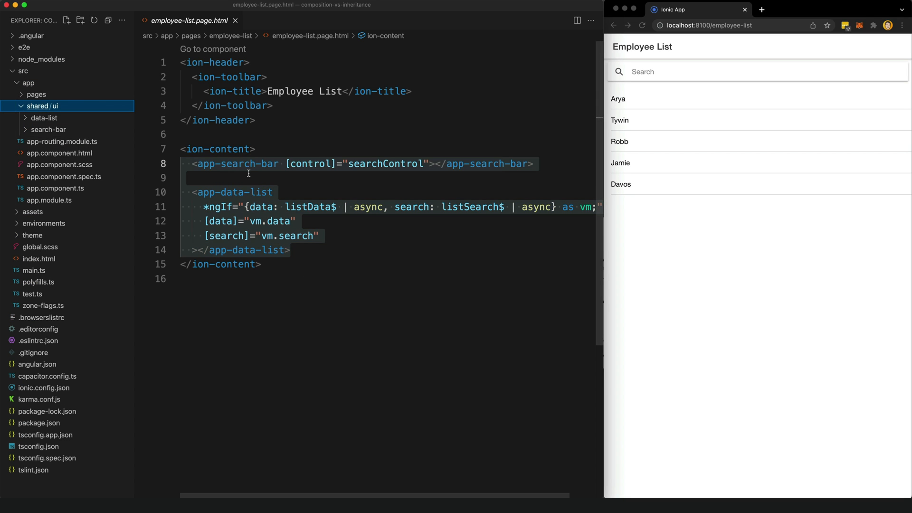
Step: Expand shared/ui/data-list and open data-list.component.ts and employee-list.page.ts
{"action": "left_click", "coordinate": [44, 117]}
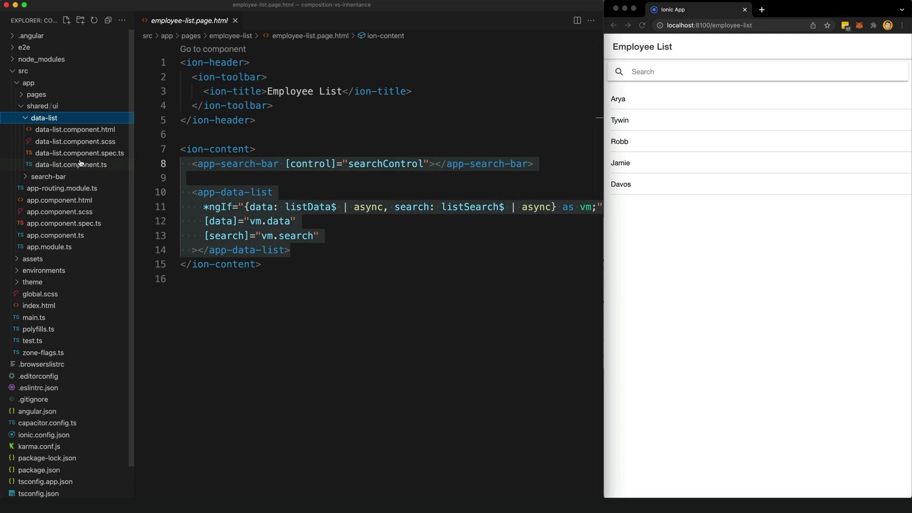
{"action": "left_click", "coordinate": [71, 165]}
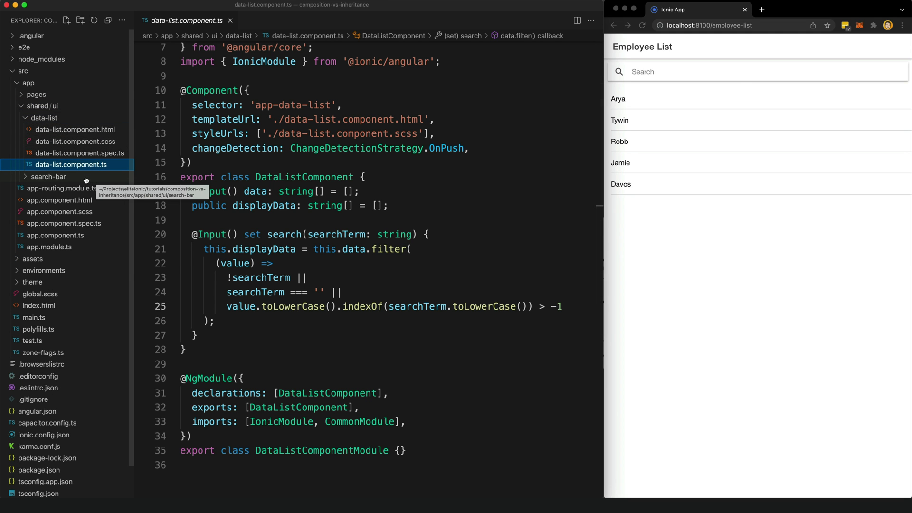
{"action": "left_click", "coordinate": [76, 224]}
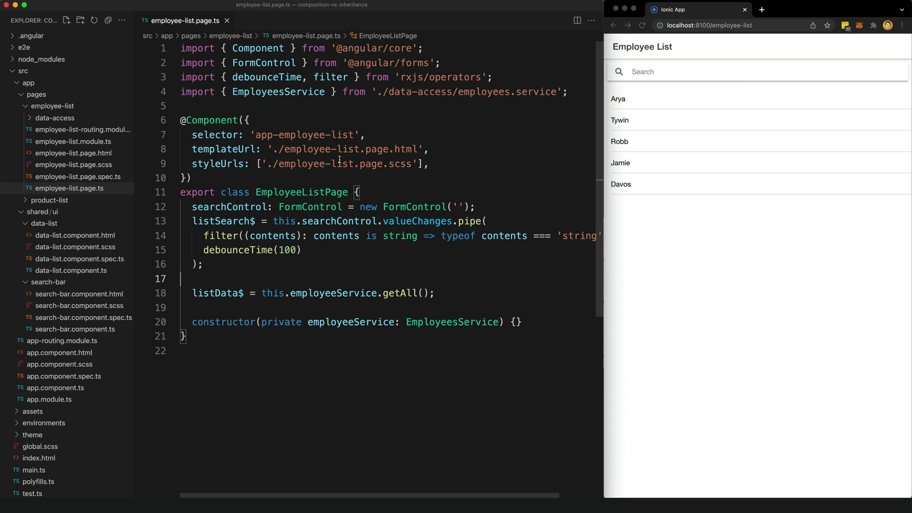
{"action": "mouse_move", "coordinate": [348, 168]}
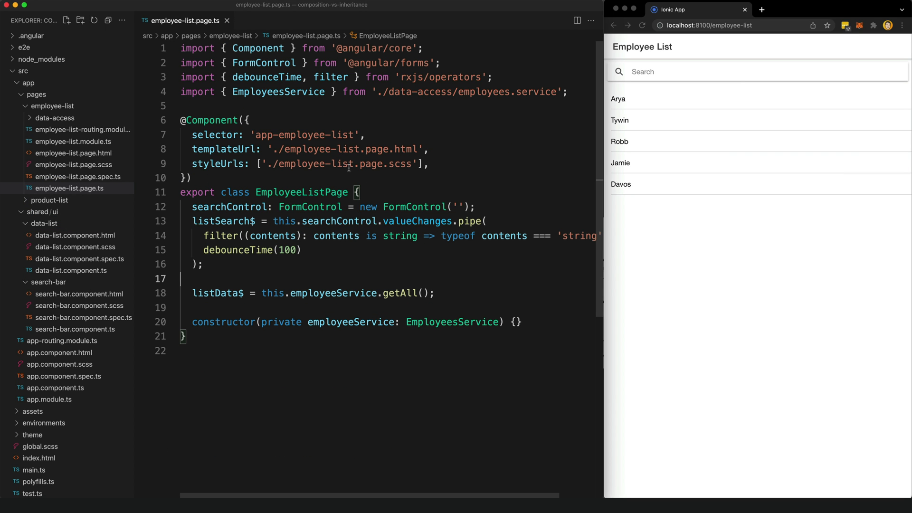
{"action": "mouse_move", "coordinate": [466, 314]}
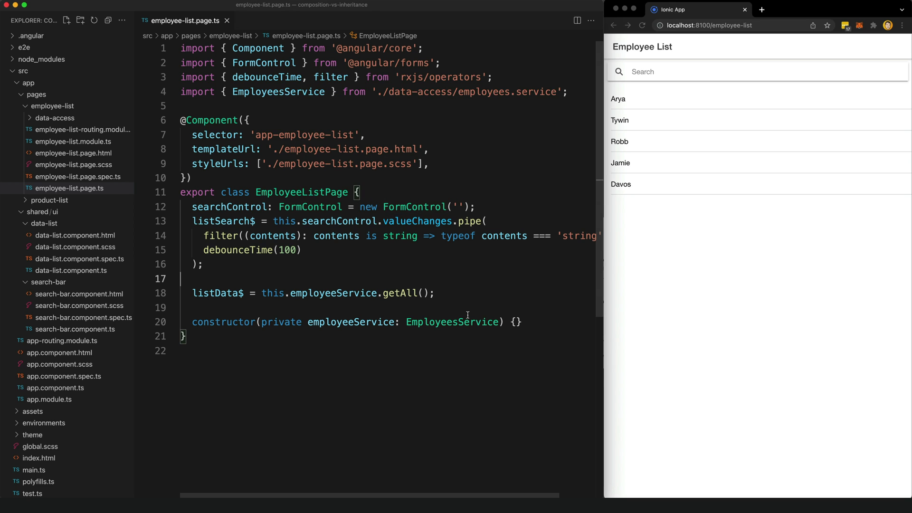
Step: Select the employee page's search and data properties, then open product-list.page.ts
{"action": "left_click_drag", "start_coordinate": [191, 220], "coordinate": [433, 293]}
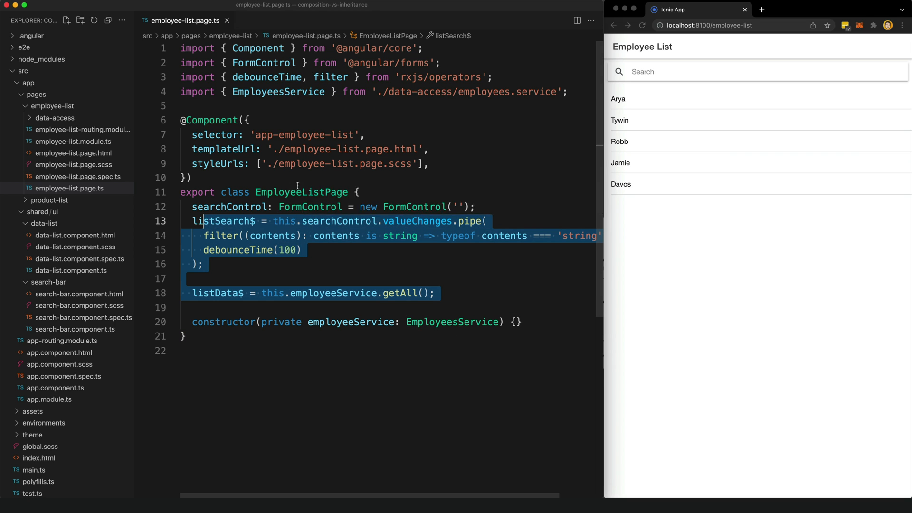
{"action": "left_click", "coordinate": [52, 200]}
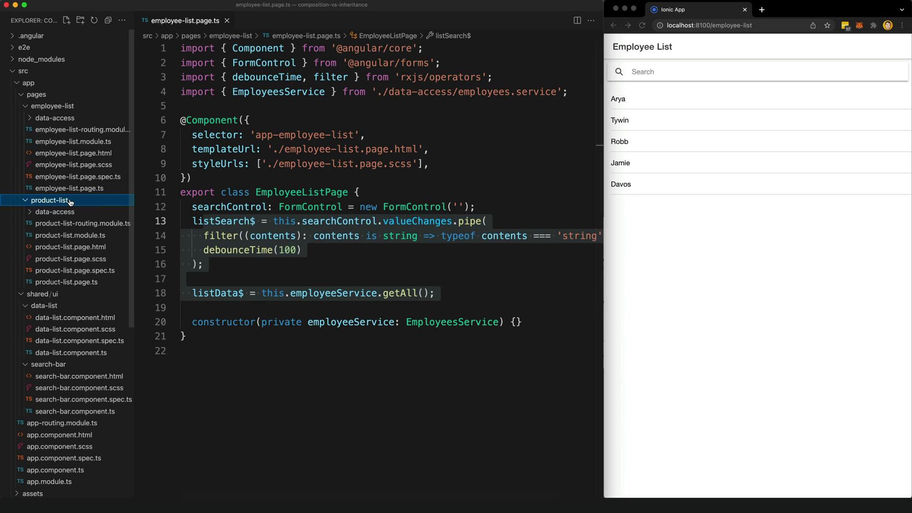
{"action": "left_click", "coordinate": [66, 281]}
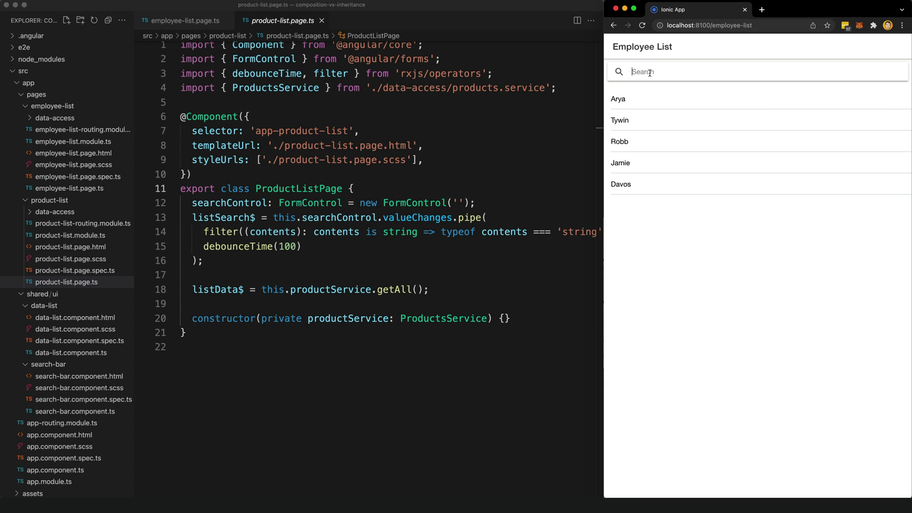
Step: Test search in the app: 'ar' on Employee List, 'dra' on Product List, clearing each
{"action": "type", "text": "ar"}
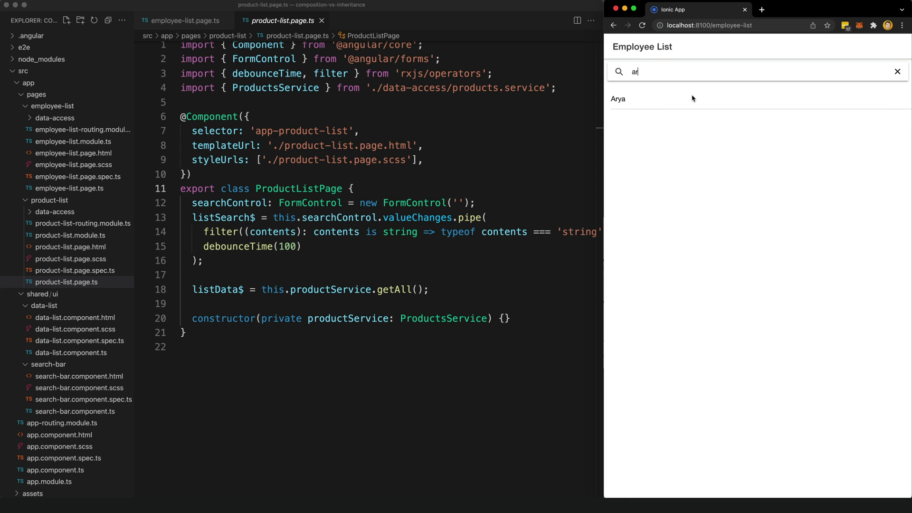
{"action": "left_click", "coordinate": [898, 71]}
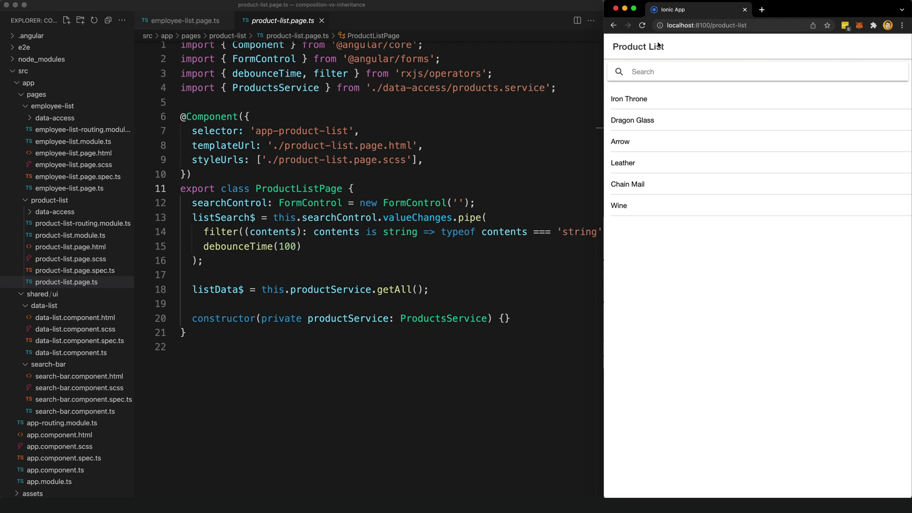
{"action": "mouse_move", "coordinate": [649, 210]}
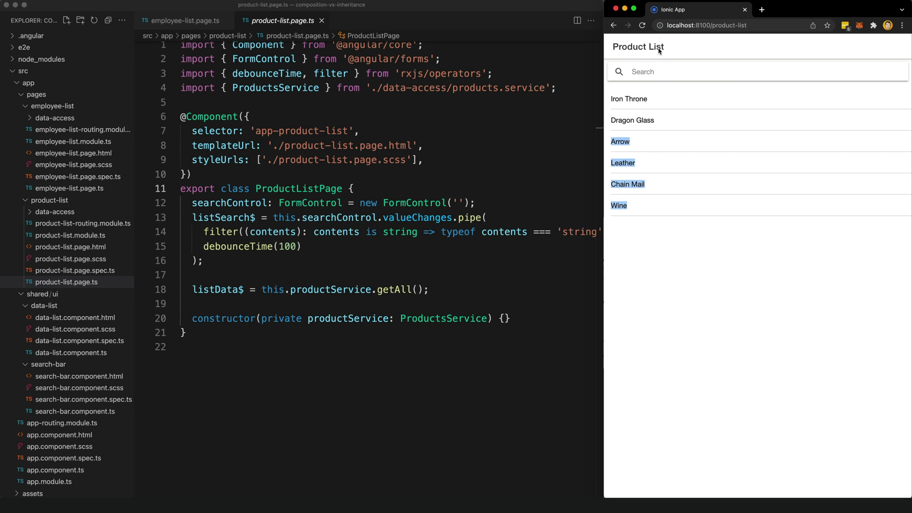
{"action": "type", "text": "dra"}
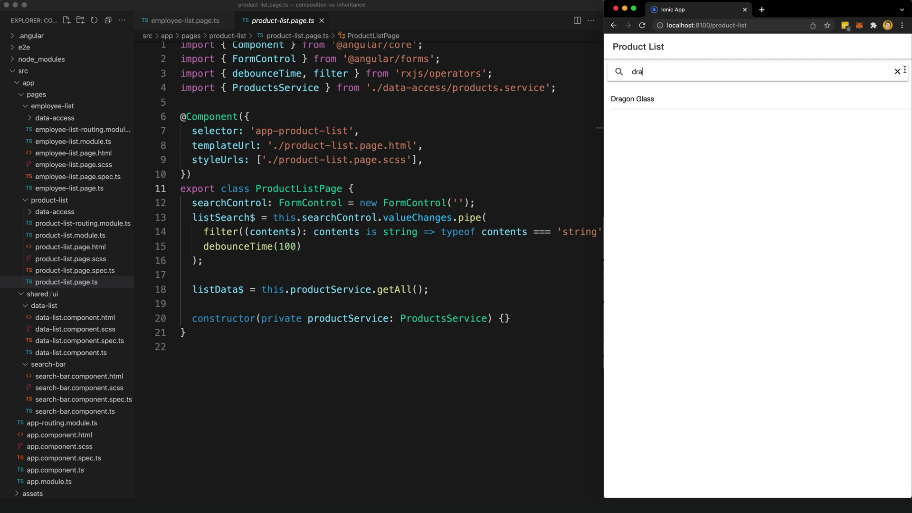
{"action": "left_click", "coordinate": [896, 71]}
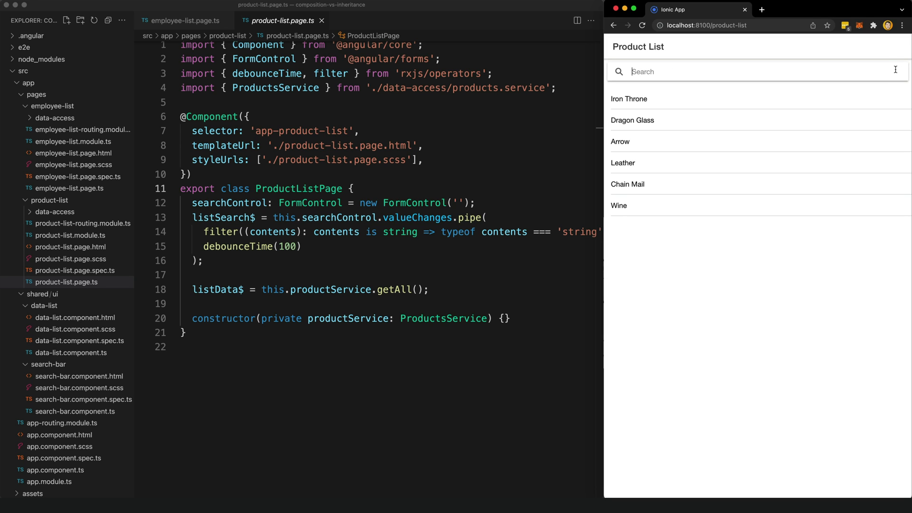
{"action": "left_click", "coordinate": [185, 20]}
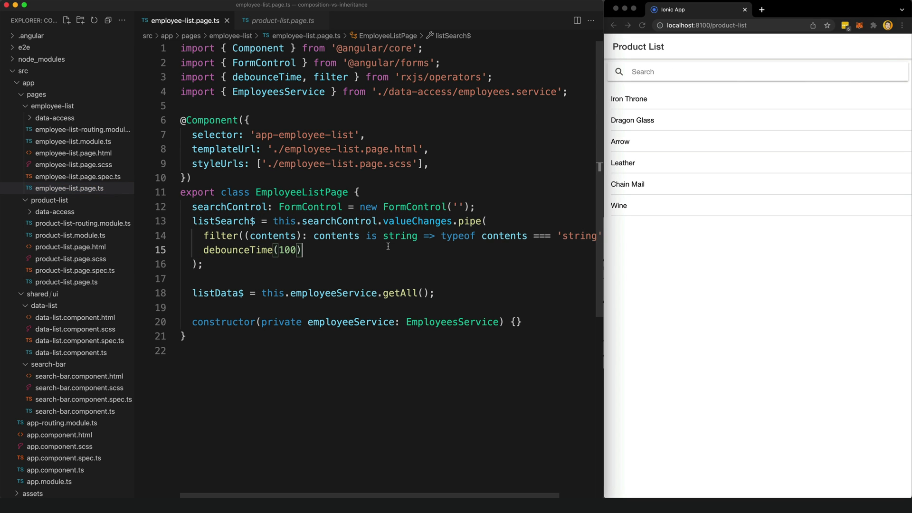
{"action": "mouse_move", "coordinate": [290, 225]}
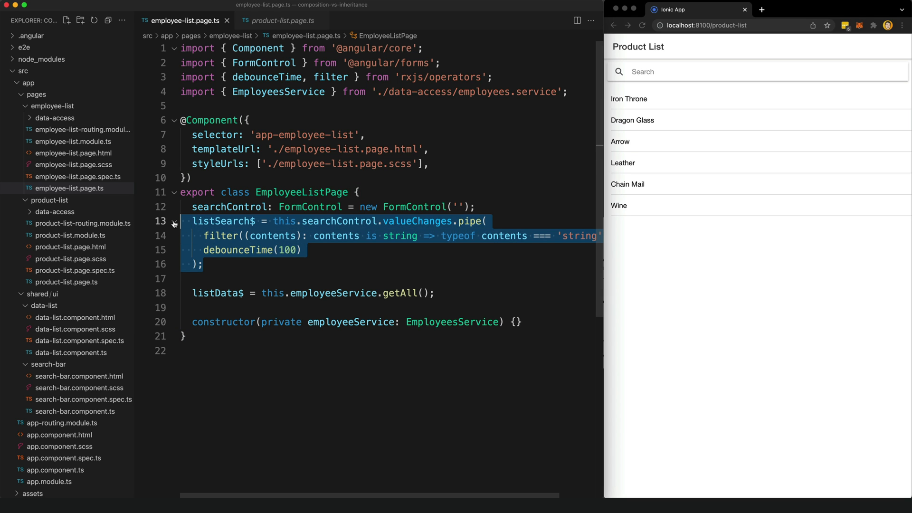
{"action": "mouse_move", "coordinate": [311, 206]}
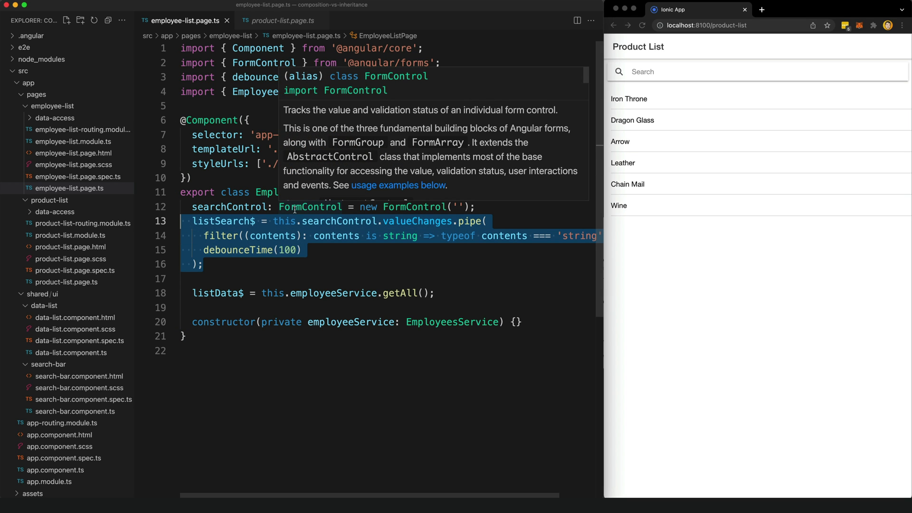
{"action": "mouse_move", "coordinate": [716, 114]}
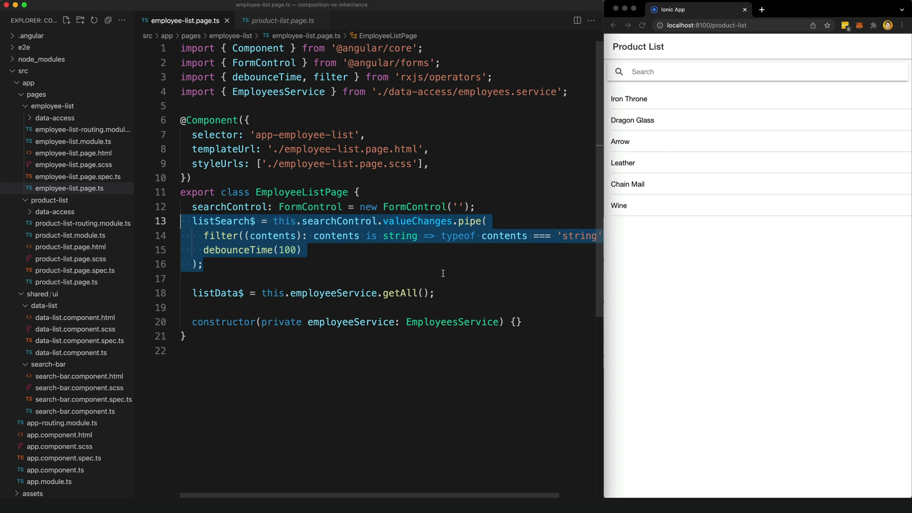
Step: Select the listData$ property, then view employee-list.page.html with its [data] and [search] bindings
{"action": "left_click", "coordinate": [203, 293]}
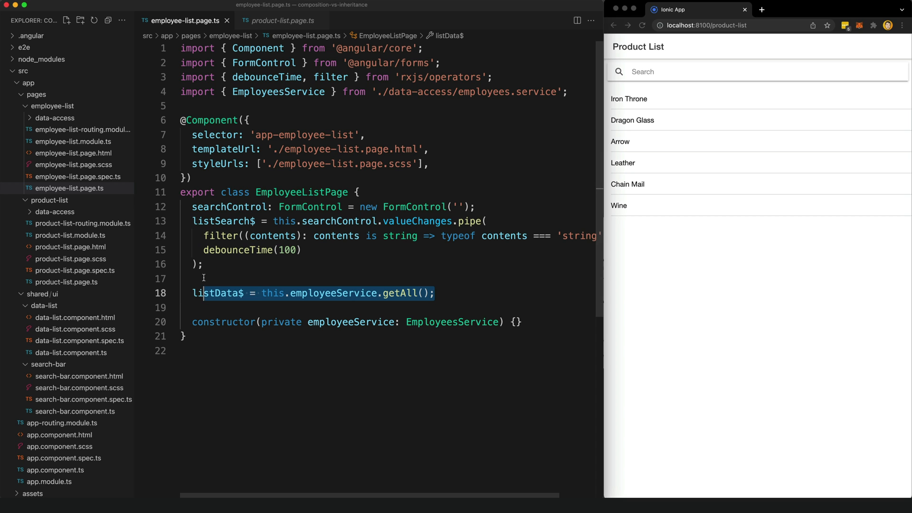
{"action": "mouse_move", "coordinate": [642, 138]}
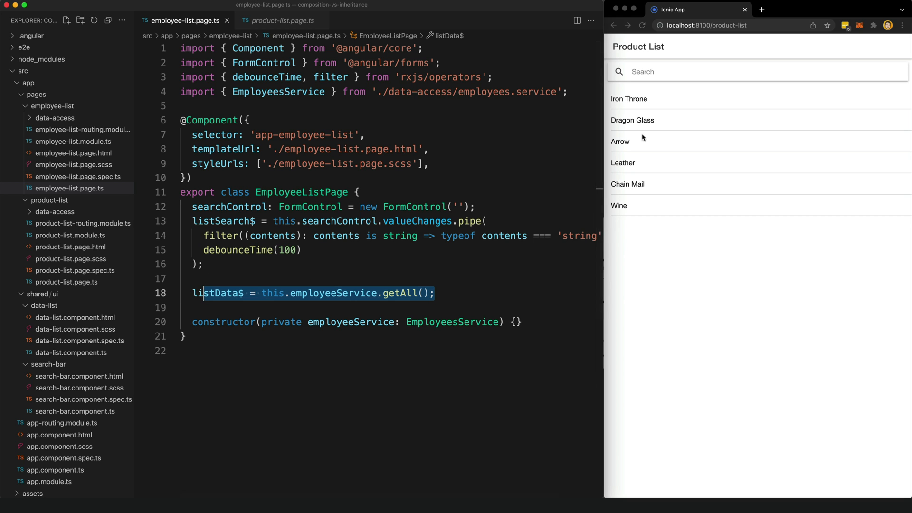
{"action": "left_click", "coordinate": [73, 152]}
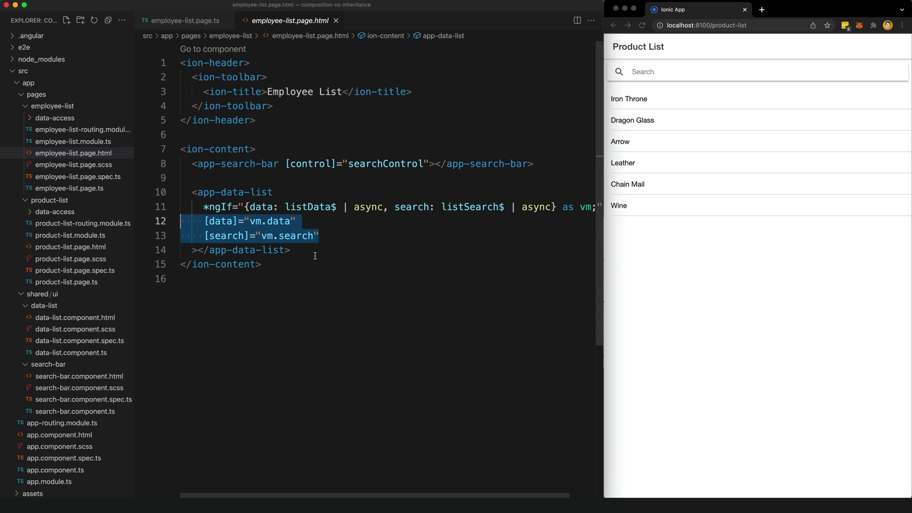
{"action": "mouse_move", "coordinate": [66, 282]}
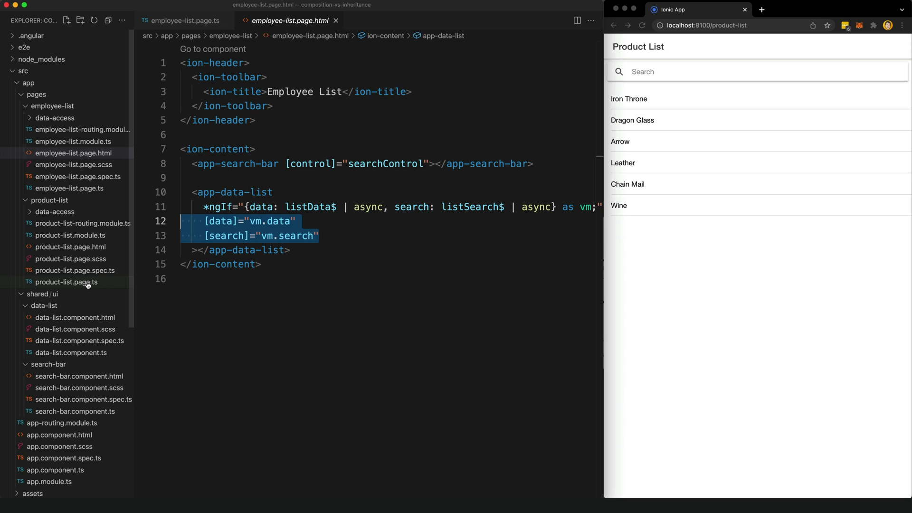
Step: Reopen product-list.page.ts with its search and data stream setup
{"action": "left_click", "coordinate": [66, 282]}
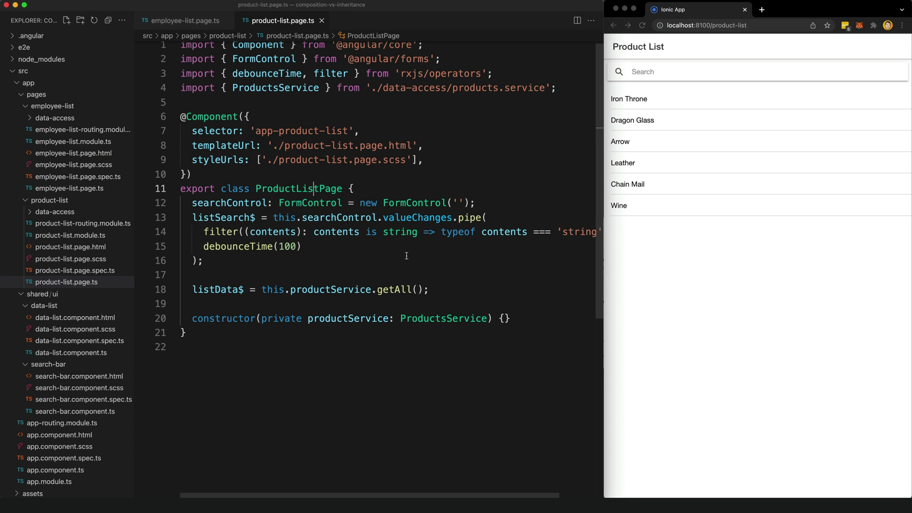
{"action": "mouse_move", "coordinate": [443, 267]}
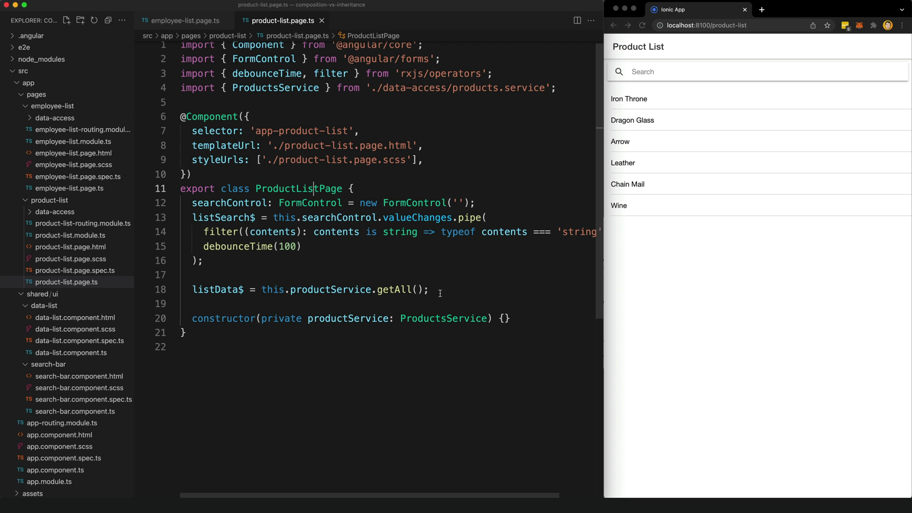
{"action": "mouse_move", "coordinate": [440, 284]}
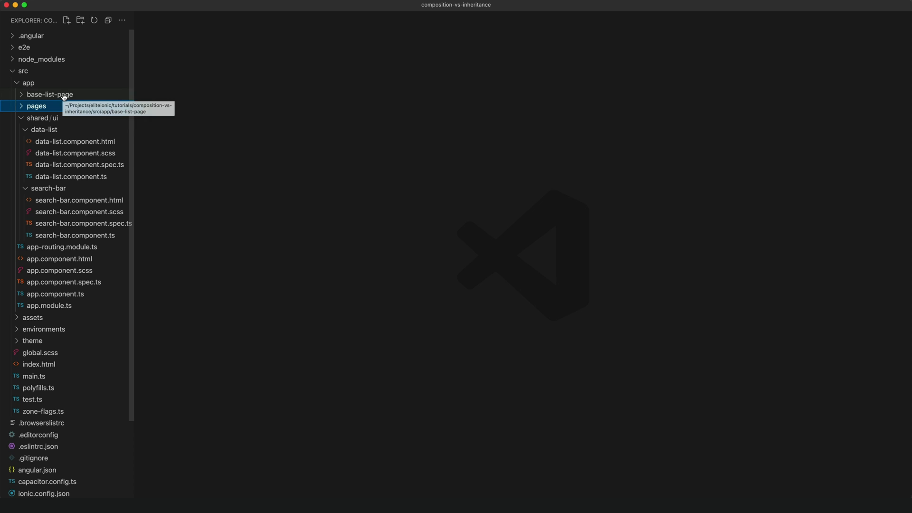
{"action": "left_click", "coordinate": [50, 94]}
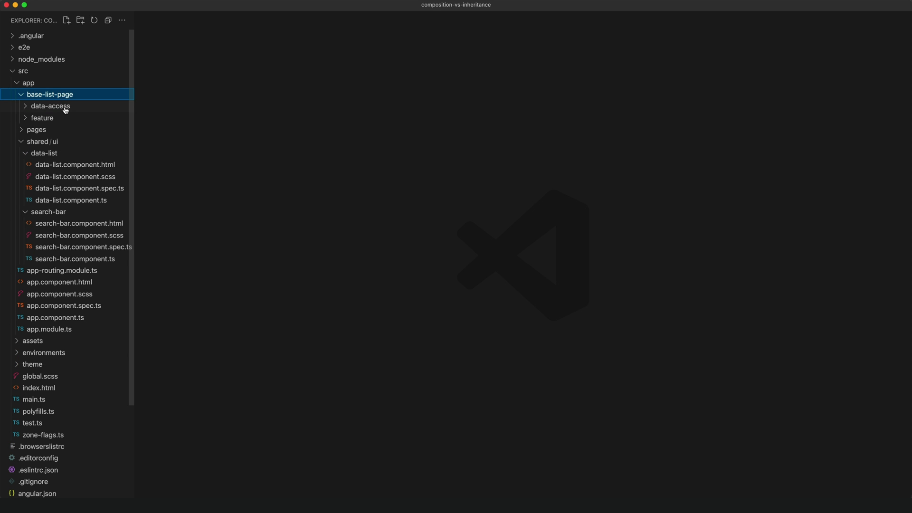
{"action": "left_click", "coordinate": [41, 118]}
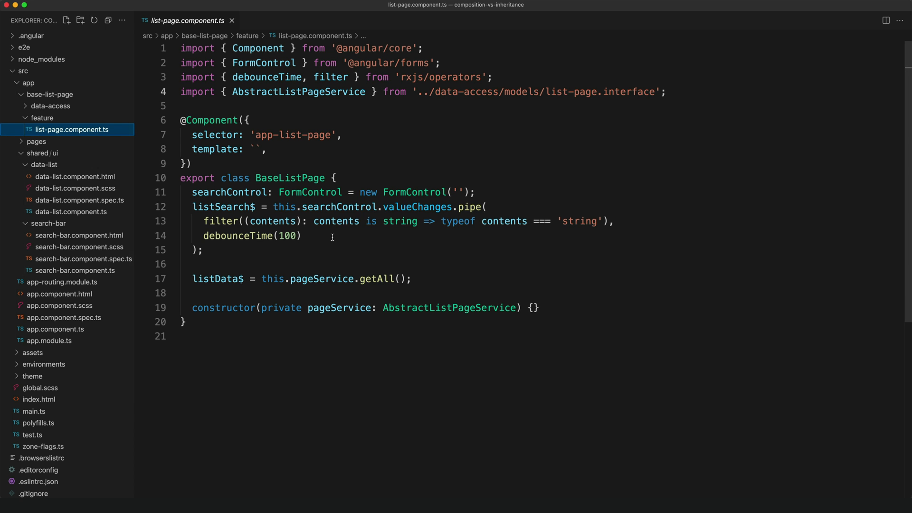
{"action": "left_click_drag", "start_coordinate": [193, 192], "coordinate": [410, 278]}
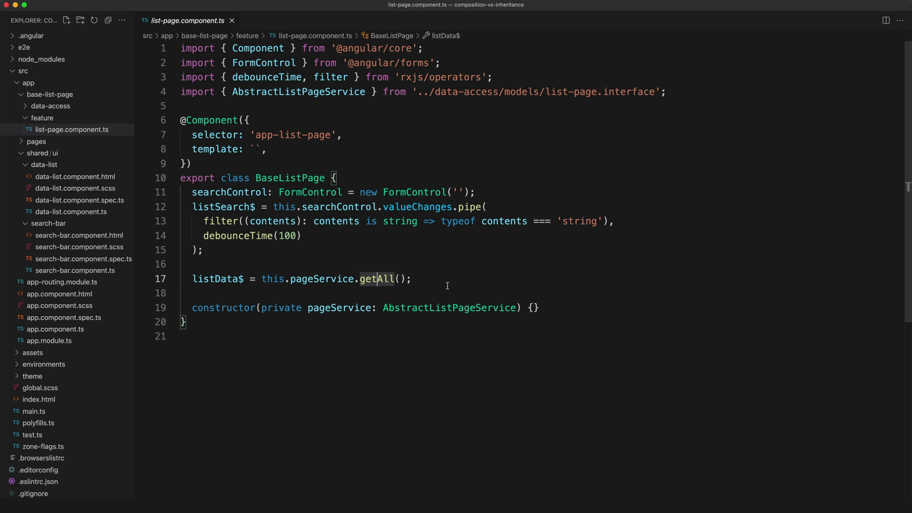
{"action": "mouse_move", "coordinate": [454, 284]}
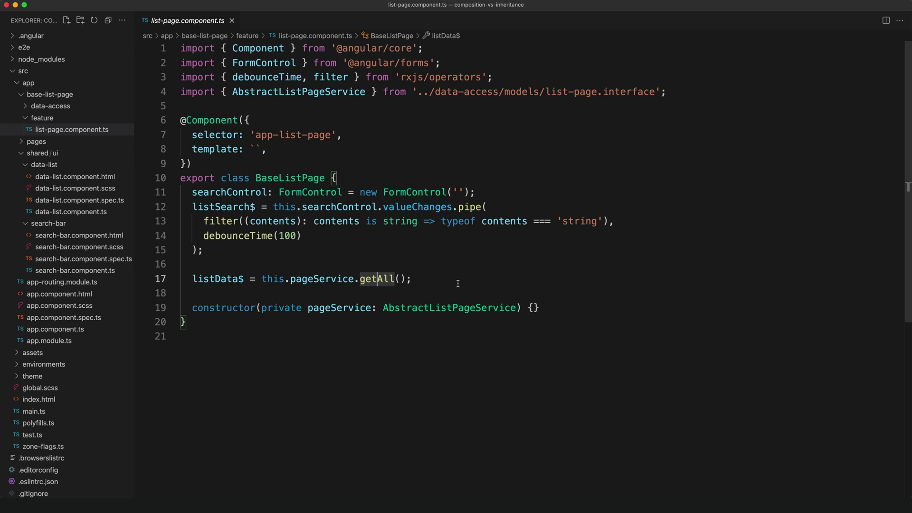
{"action": "mouse_move", "coordinate": [464, 283]}
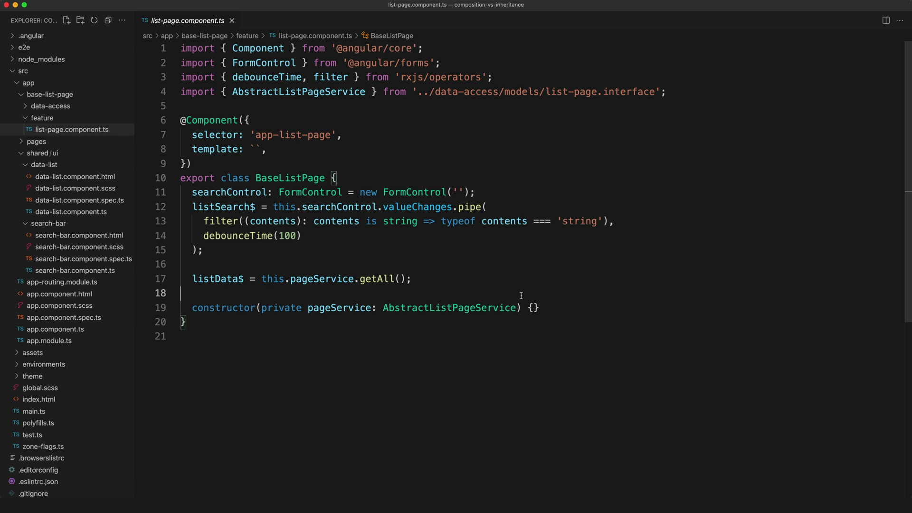
{"action": "mouse_move", "coordinate": [519, 284]}
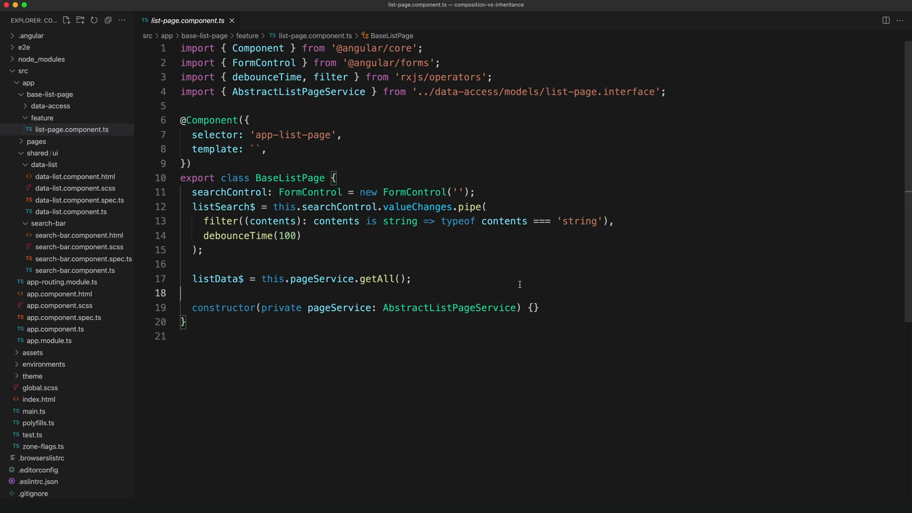
{"action": "double_click", "coordinate": [334, 308]}
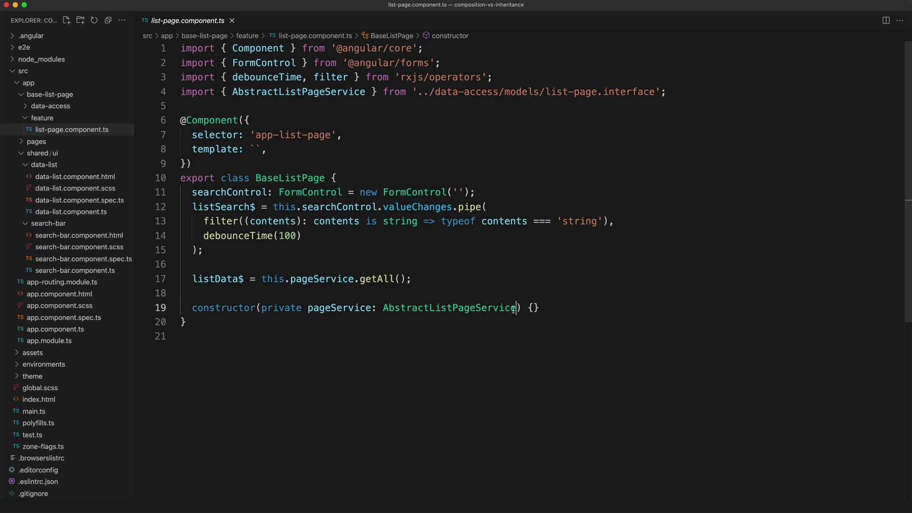
{"action": "double_click", "coordinate": [449, 308]}
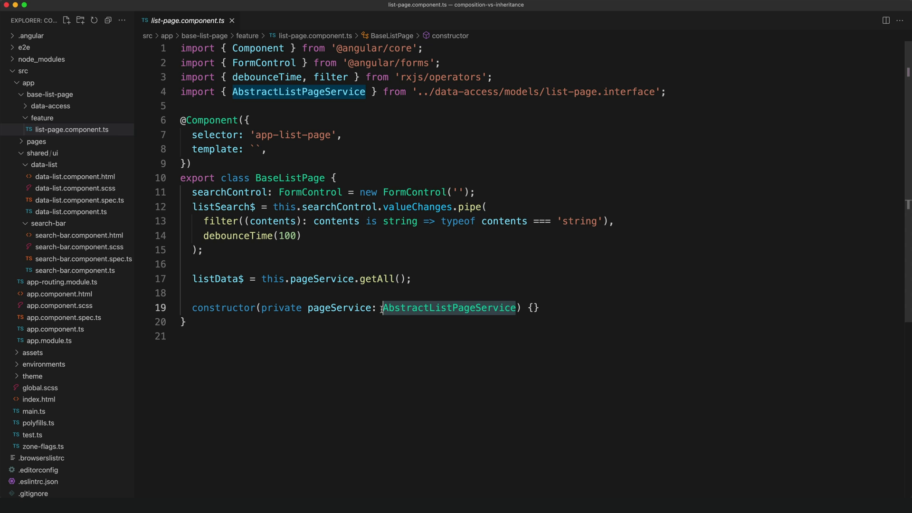
Step: Go to the AbstractListPageService definition, compare it with BaseListPage, and select getAll
{"action": "right_click", "coordinate": [450, 307]}
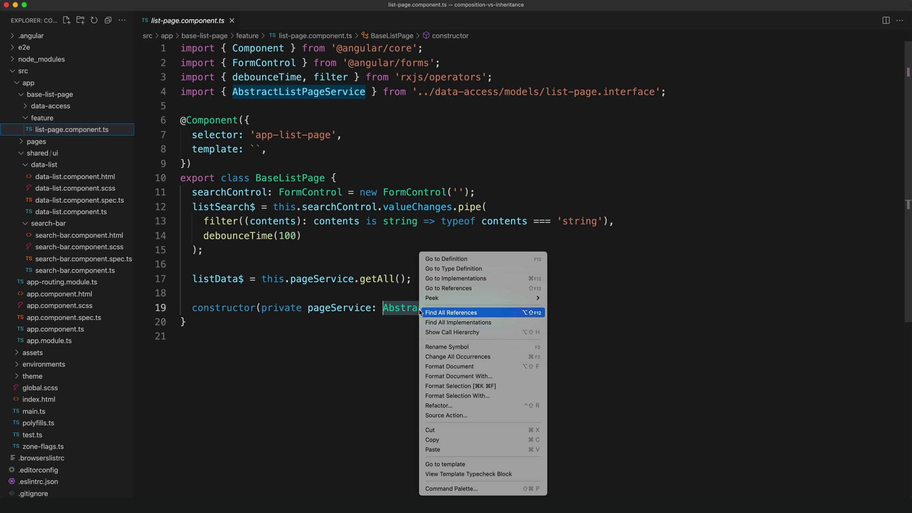
{"action": "left_click", "coordinate": [445, 258]}
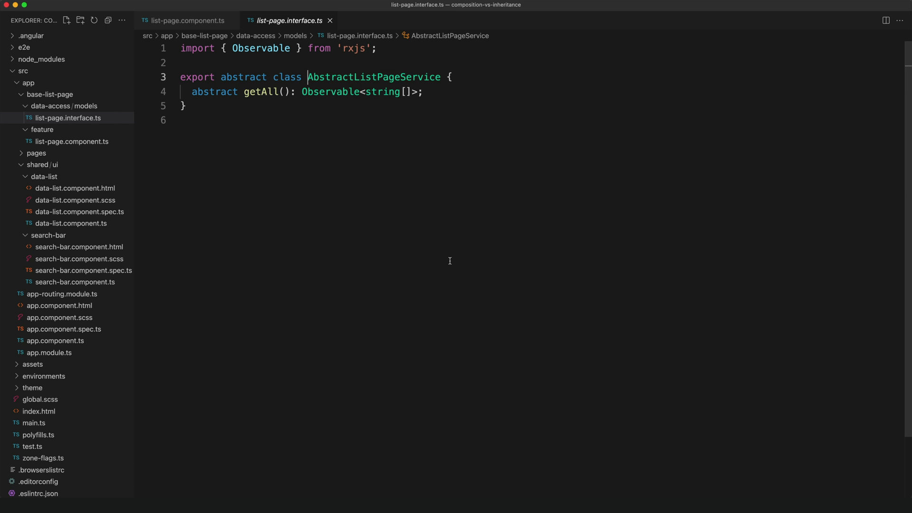
{"action": "mouse_move", "coordinate": [264, 96]}
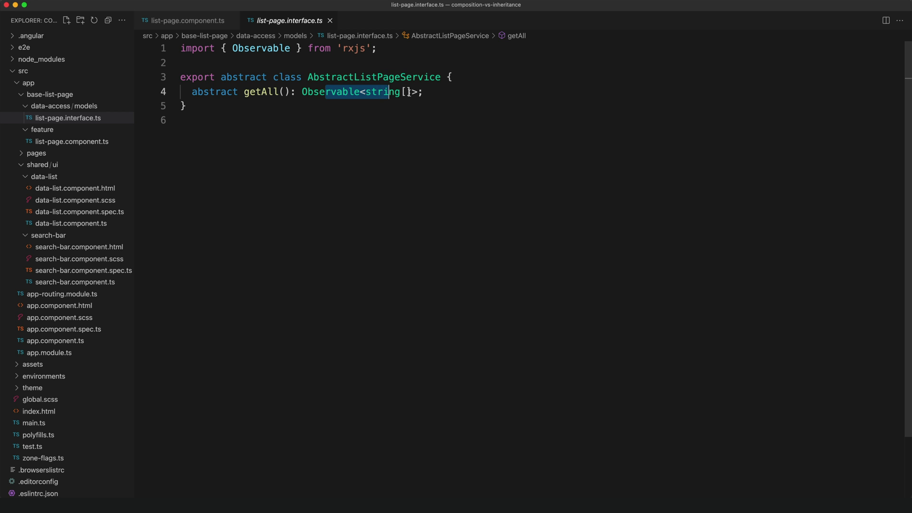
{"action": "left_click", "coordinate": [187, 21]}
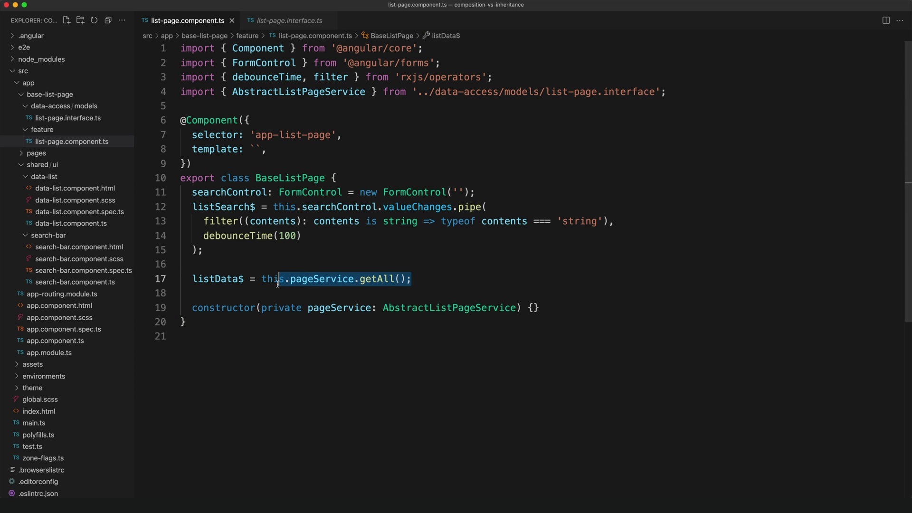
{"action": "left_click", "coordinate": [288, 20]}
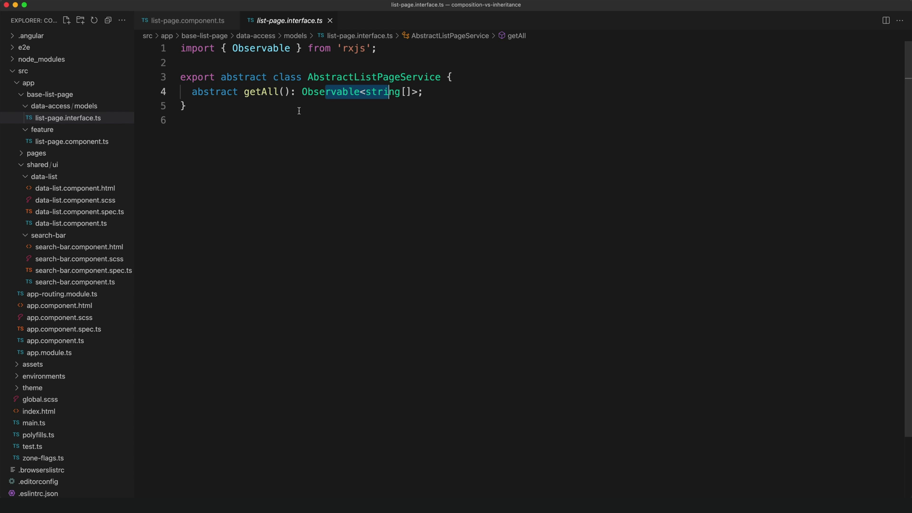
{"action": "mouse_move", "coordinate": [263, 112]}
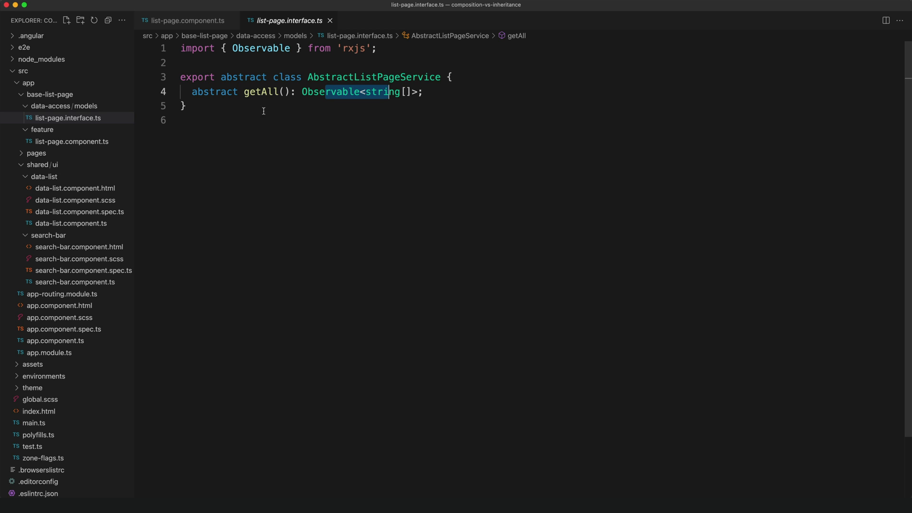
{"action": "mouse_move", "coordinate": [263, 91]}
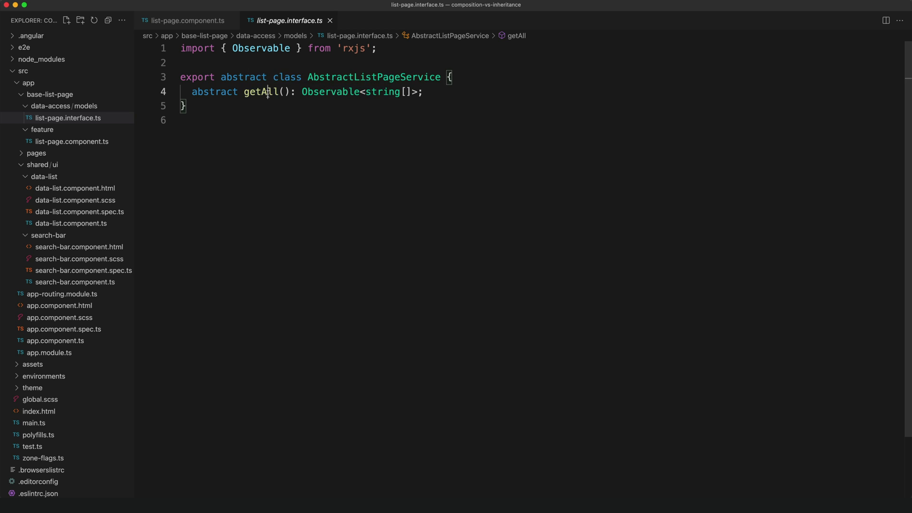
{"action": "double_click", "coordinate": [260, 91]}
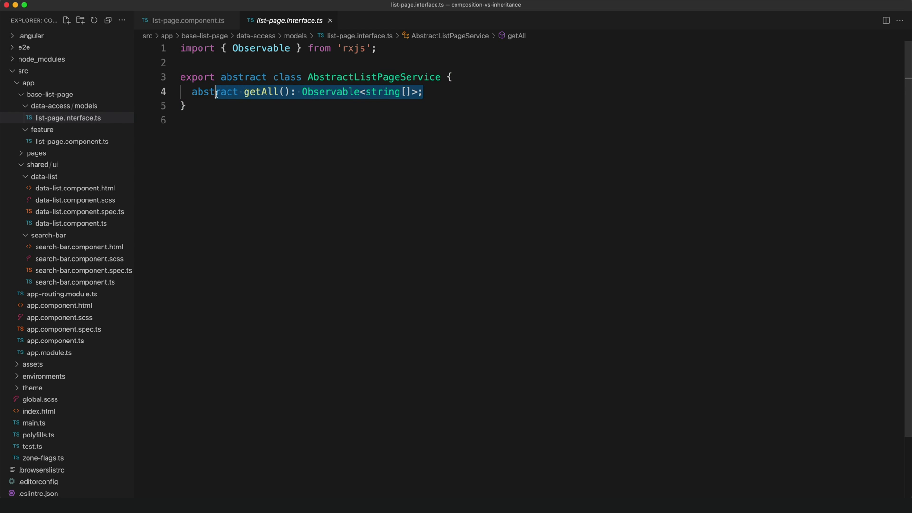
{"action": "left_click", "coordinate": [187, 20]}
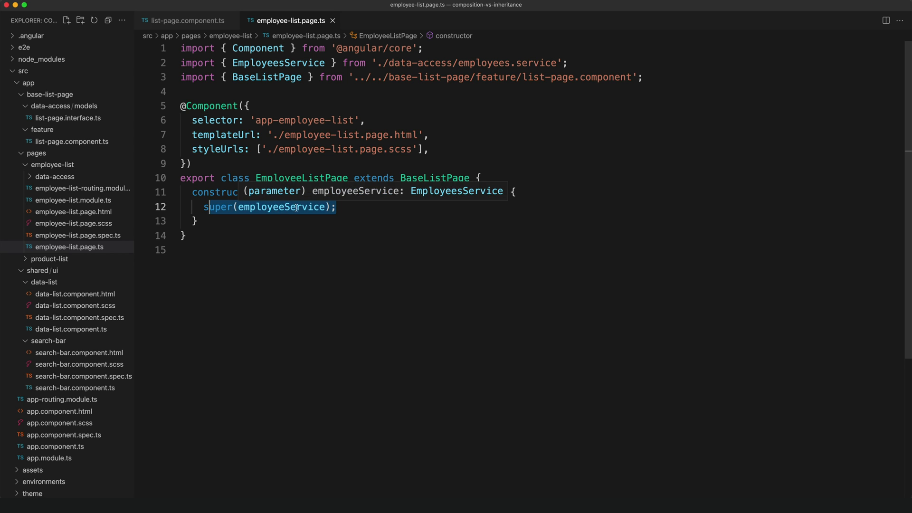
Step: Review product-list.page.ts, highlighting the class that extends BaseListPage
{"action": "left_click", "coordinate": [184, 20]}
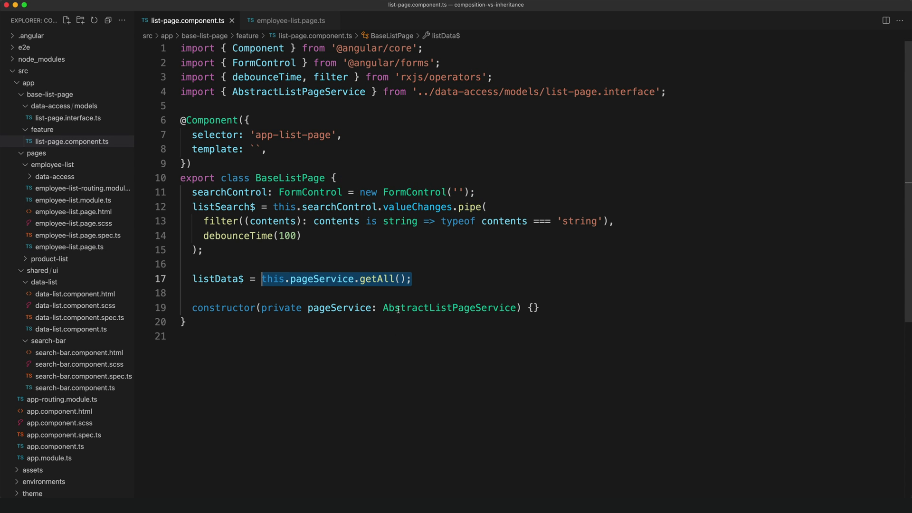
{"action": "left_click", "coordinate": [289, 20]}
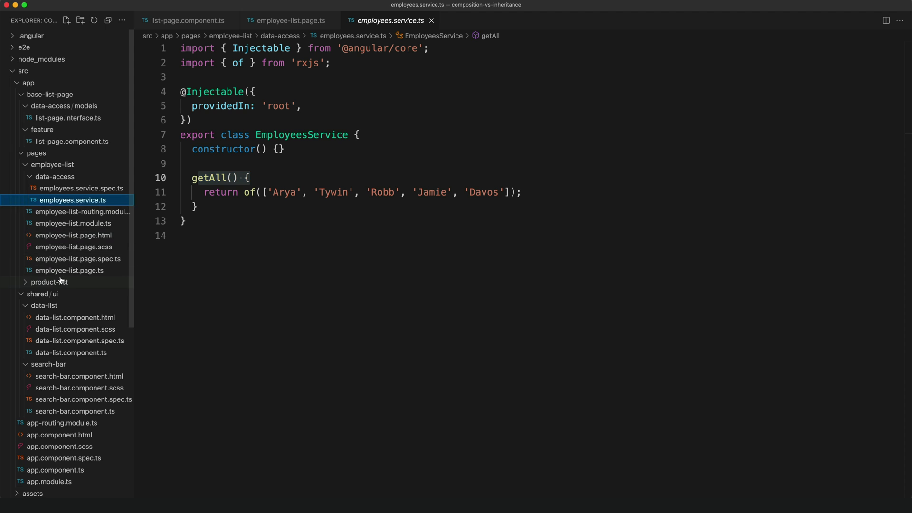
{"action": "left_click", "coordinate": [65, 363]}
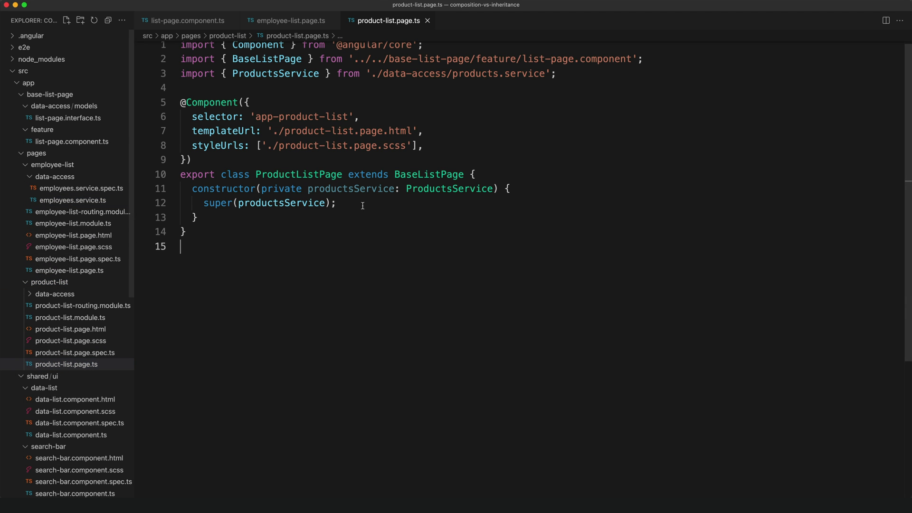
{"action": "left_click_drag", "start_coordinate": [371, 174], "coordinate": [464, 174]}
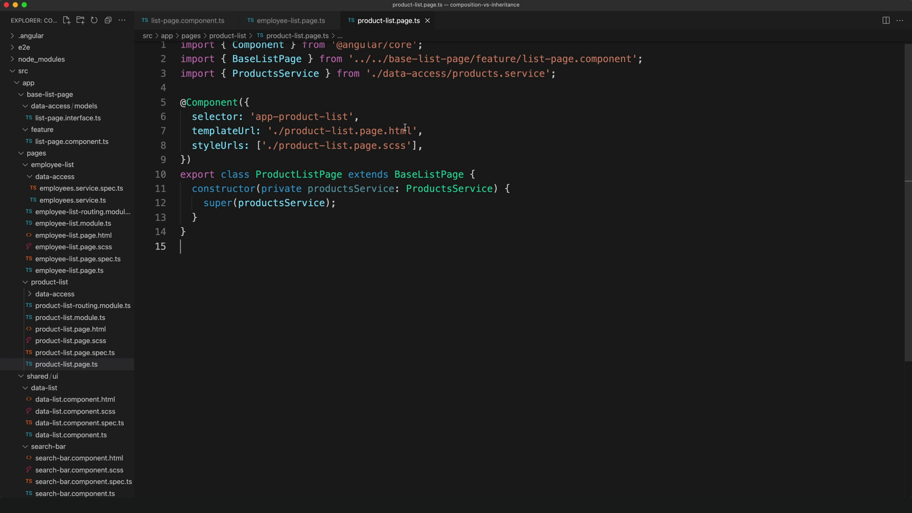
{"action": "double_click", "coordinate": [429, 174]}
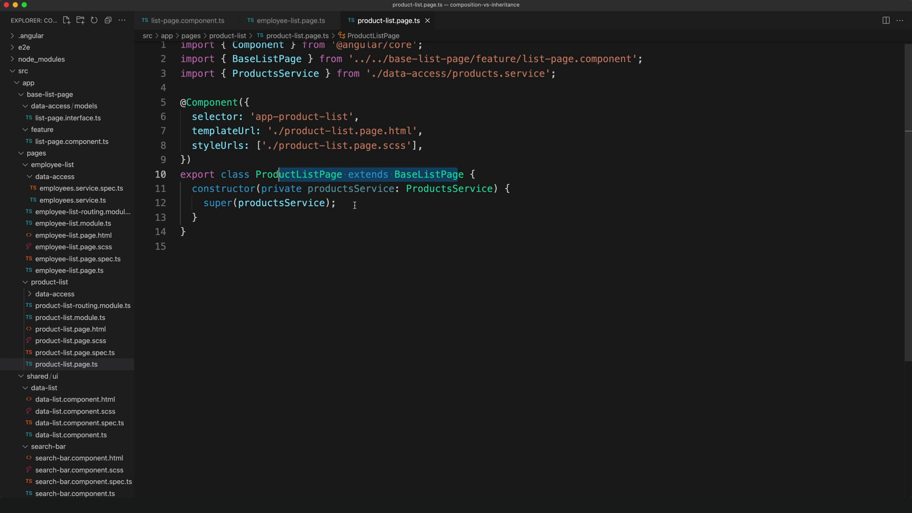
{"action": "mouse_move", "coordinate": [349, 198]}
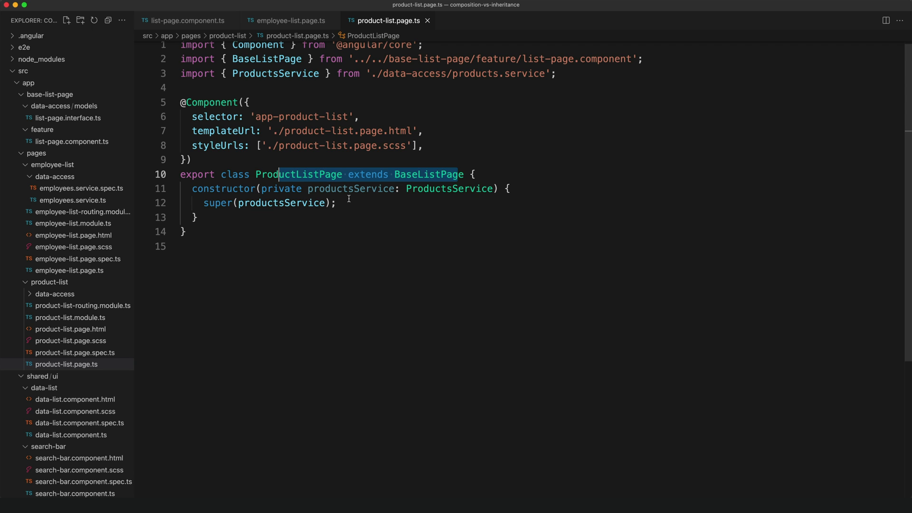
{"action": "left_click", "coordinate": [271, 174]}
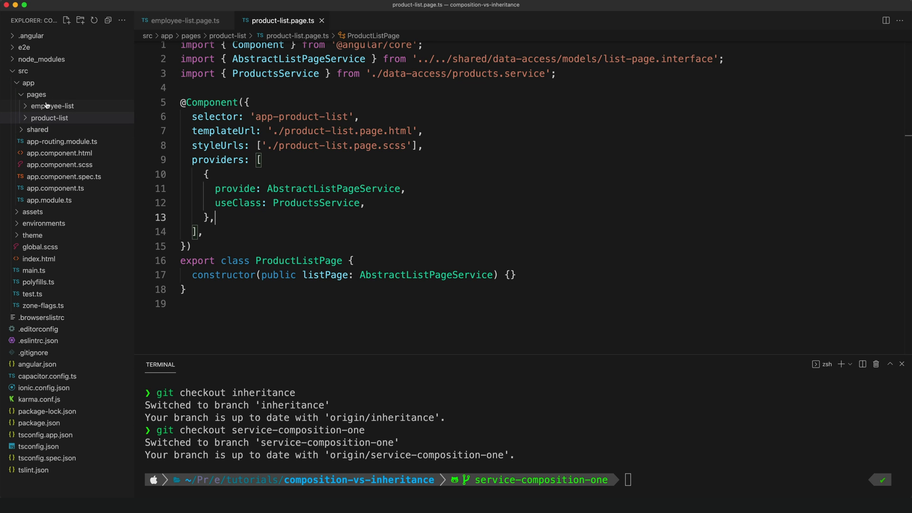
Step: Open employee-list.page.ts, select its providers, and jump to the EmployeesService definition
{"action": "left_click", "coordinate": [52, 106]}
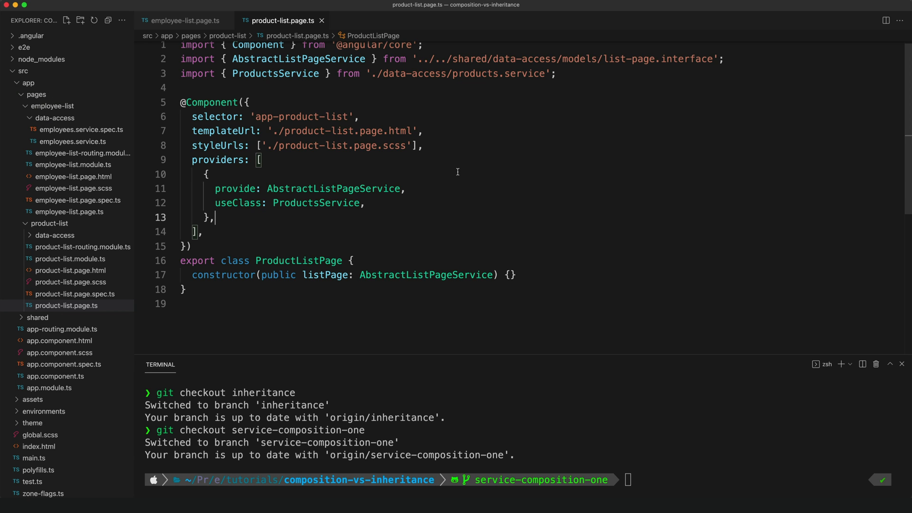
{"action": "left_click", "coordinate": [184, 20]}
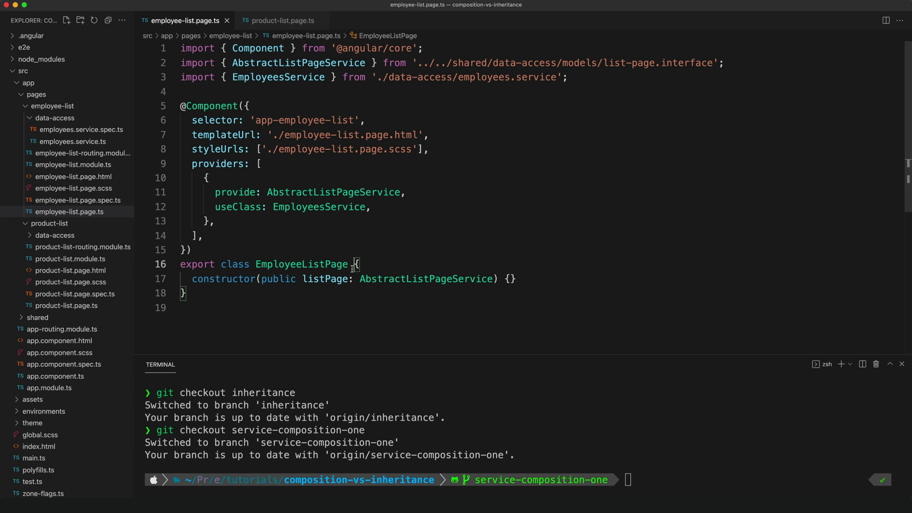
{"action": "mouse_move", "coordinate": [321, 264]}
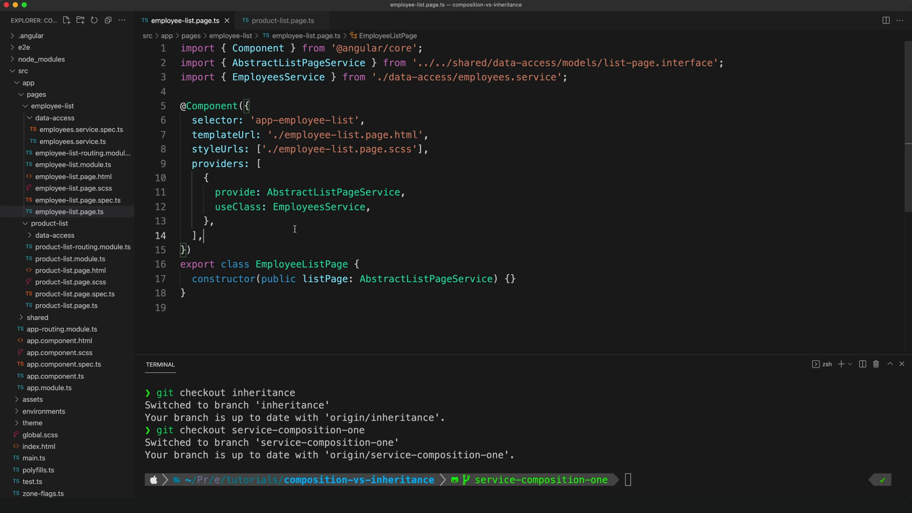
{"action": "left_click_drag", "start_coordinate": [206, 177], "coordinate": [202, 236]}
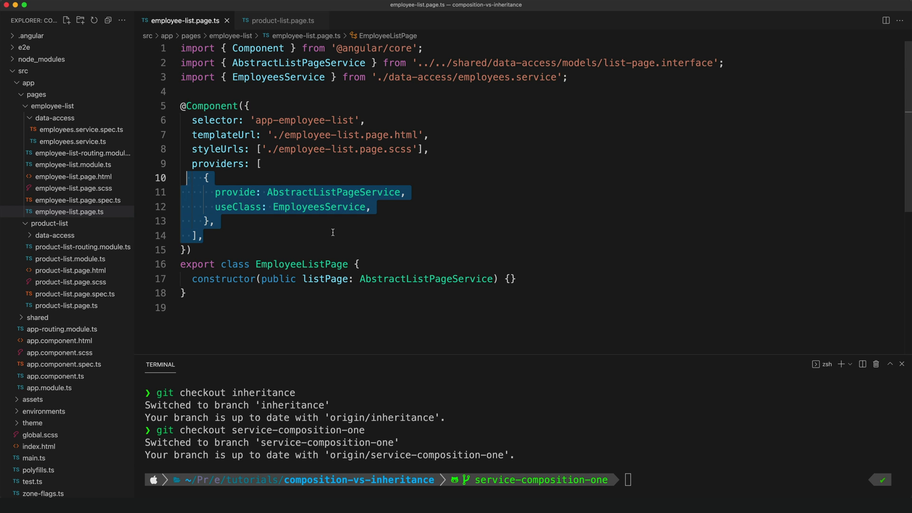
{"action": "right_click", "coordinate": [319, 206]}
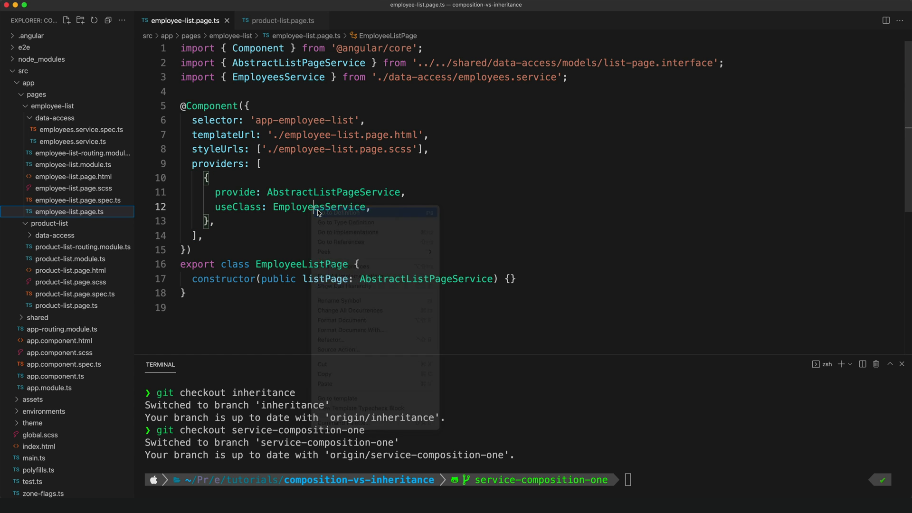
{"action": "left_click", "coordinate": [344, 212]}
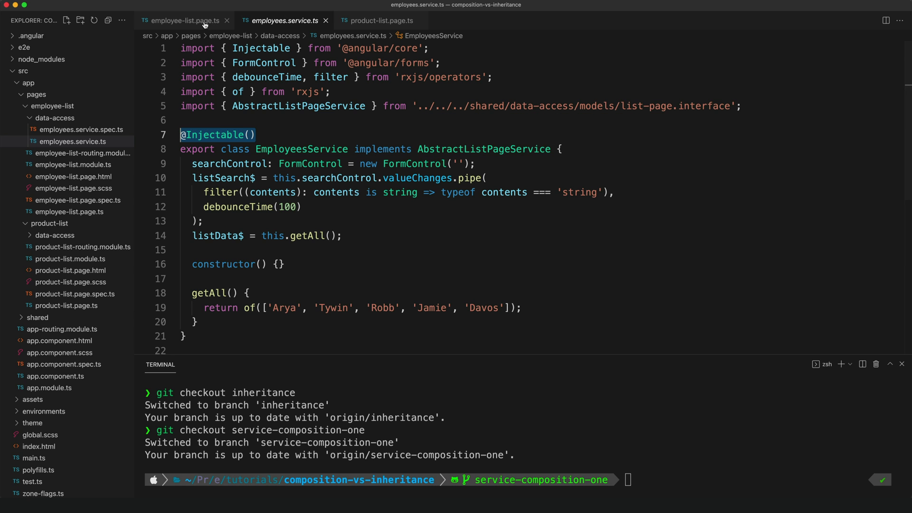
Step: On employee-list.page.ts, highlight EmployeesService uses and right-click the constructor's AbstractListPageService
{"action": "left_click", "coordinate": [183, 20]}
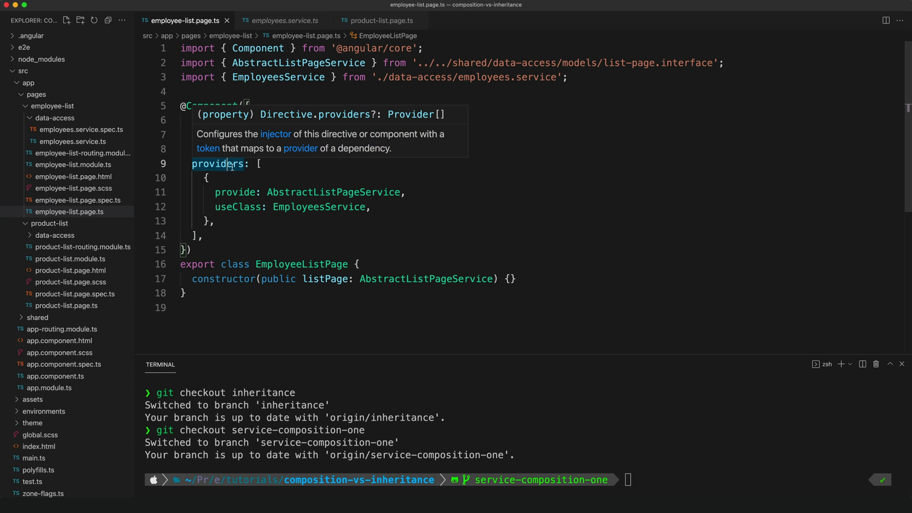
{"action": "left_click", "coordinate": [450, 172]}
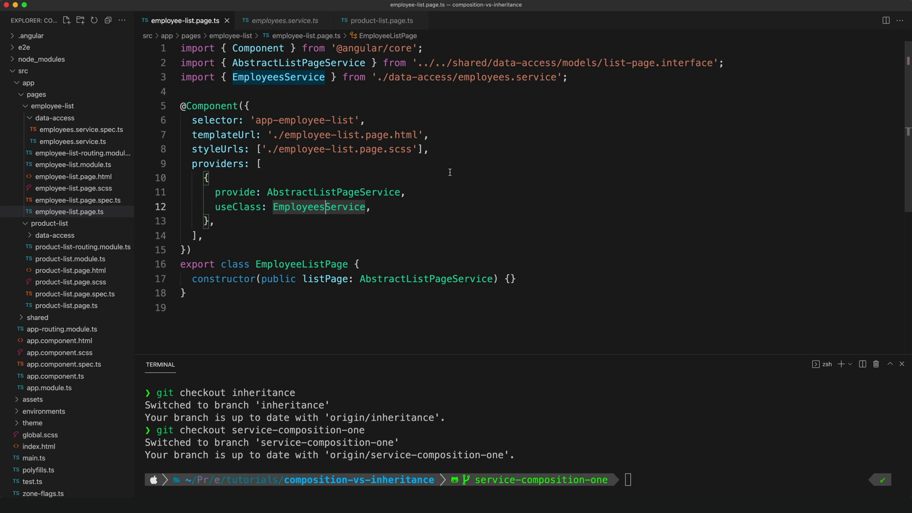
{"action": "mouse_move", "coordinate": [426, 196]}
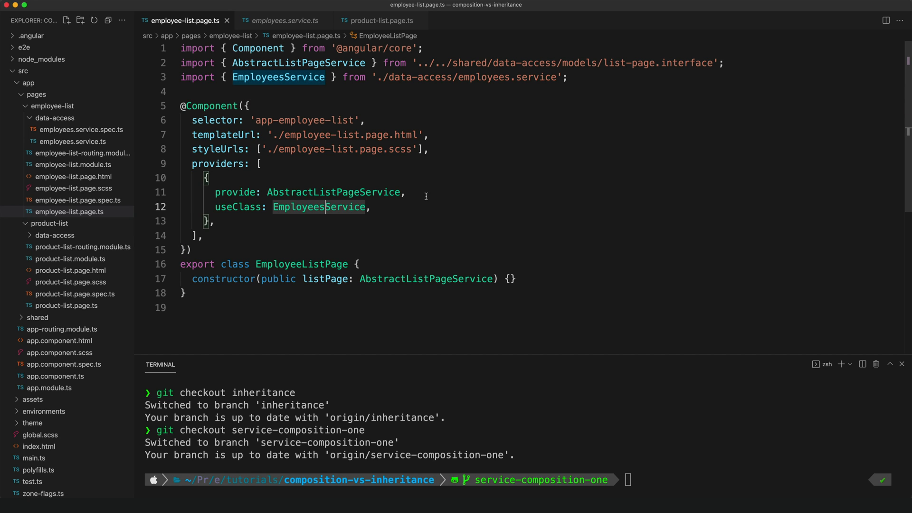
{"action": "mouse_move", "coordinate": [427, 279]}
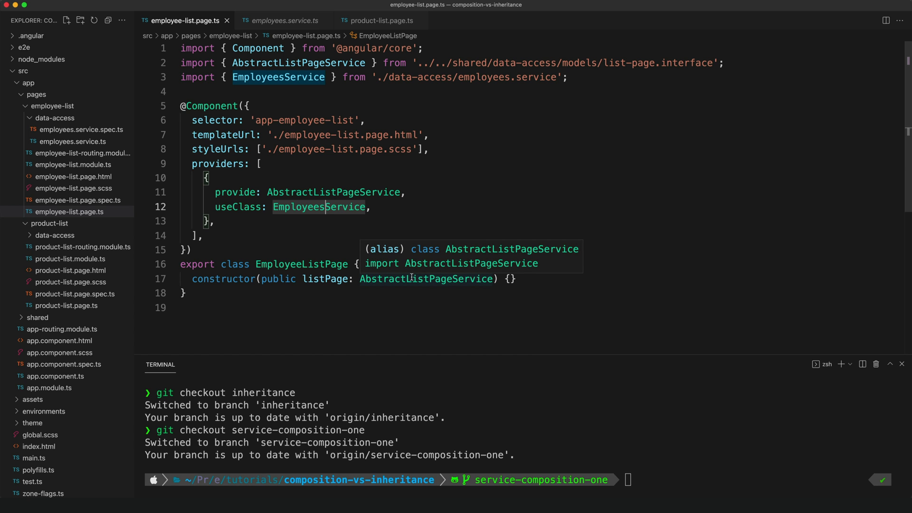
{"action": "right_click", "coordinate": [426, 279]}
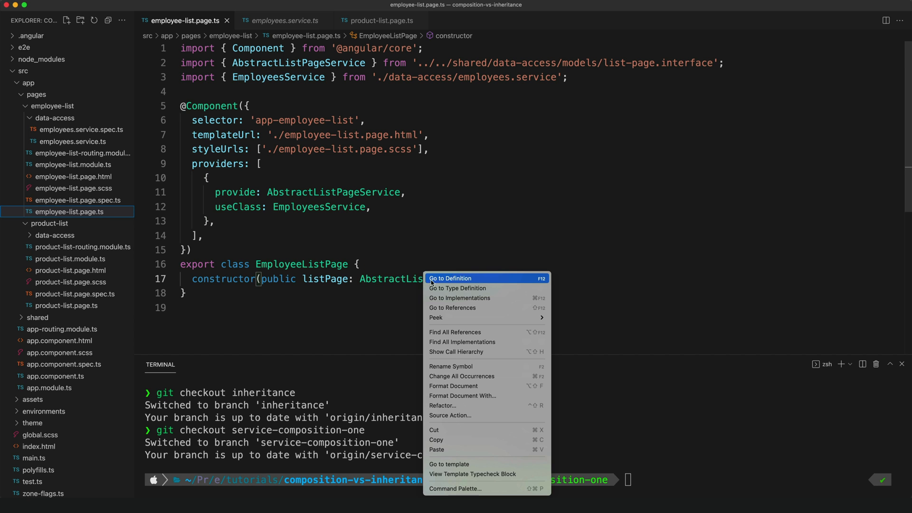
Step: Highlight the abstract members, the EmployeesService provider mapping and the injected listPage parameter
{"action": "left_click", "coordinate": [449, 278]}
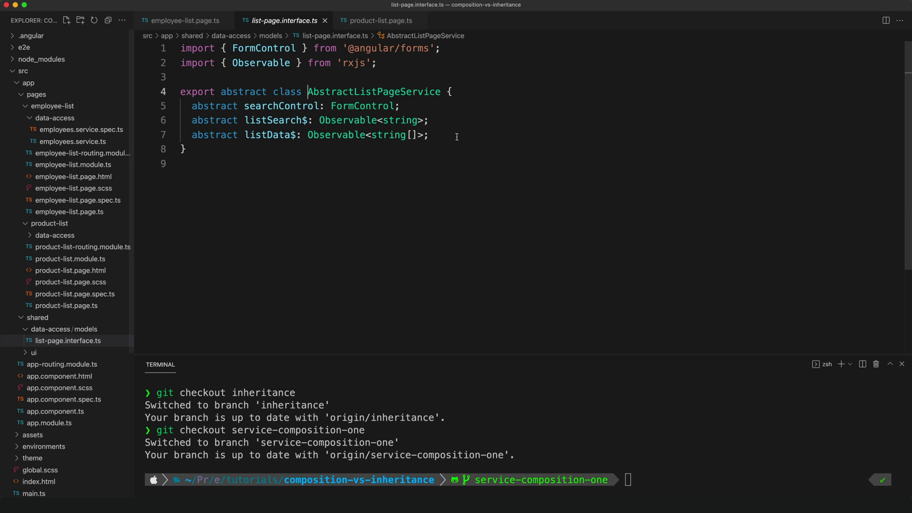
{"action": "left_click_drag", "start_coordinate": [307, 135], "coordinate": [428, 134]}
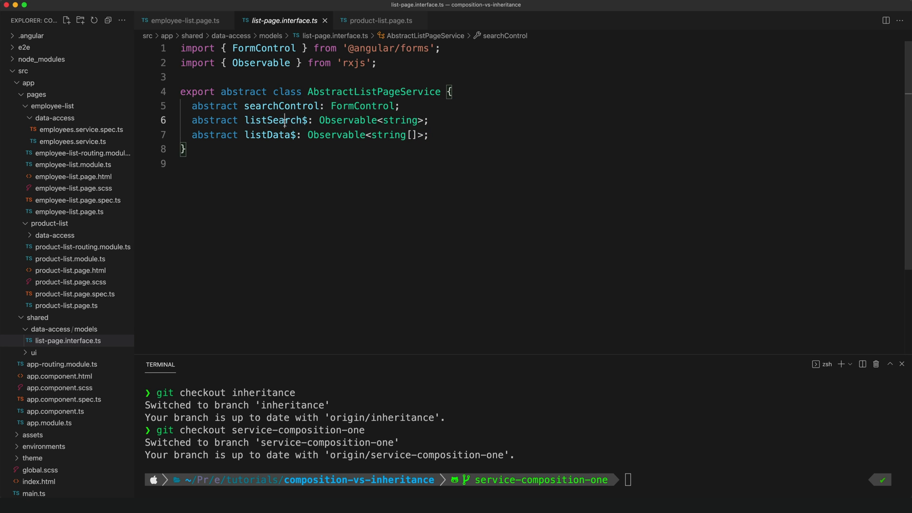
{"action": "mouse_move", "coordinate": [279, 121]}
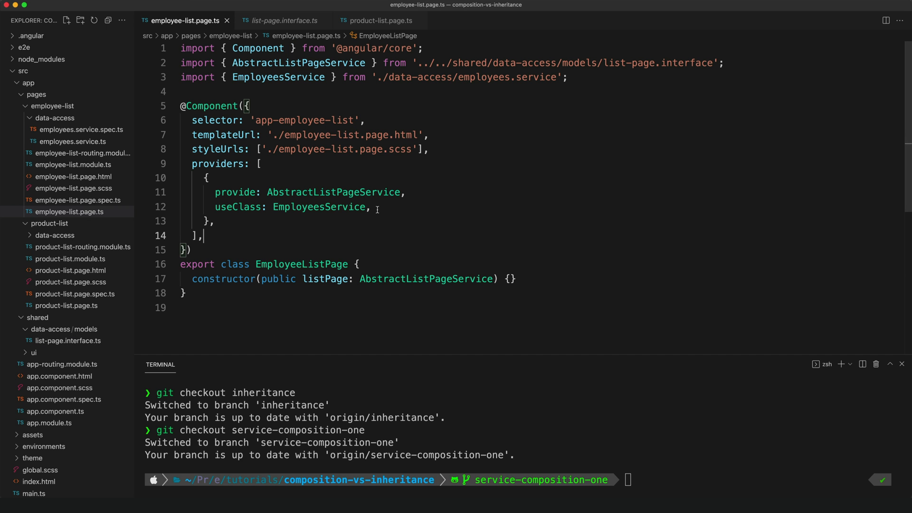
{"action": "left_click_drag", "start_coordinate": [296, 192], "coordinate": [371, 207]}
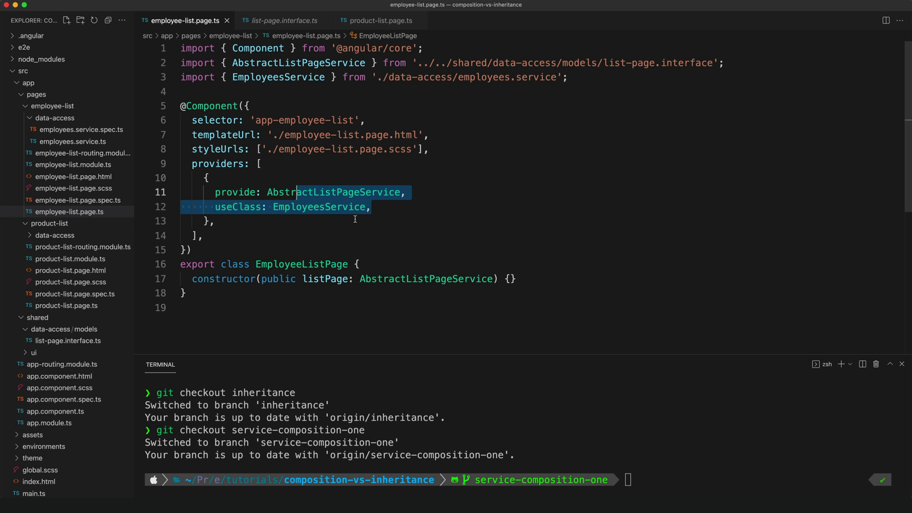
{"action": "left_click", "coordinate": [371, 207]}
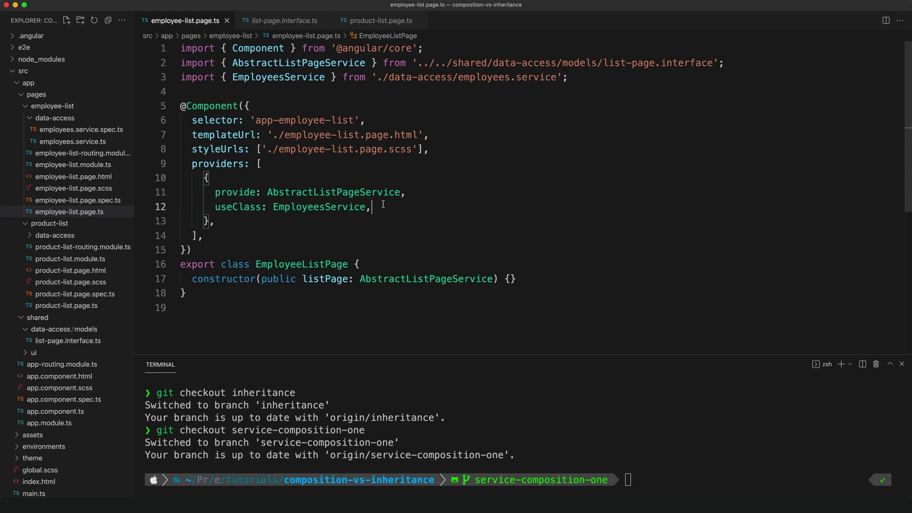
{"action": "double_click", "coordinate": [333, 192]}
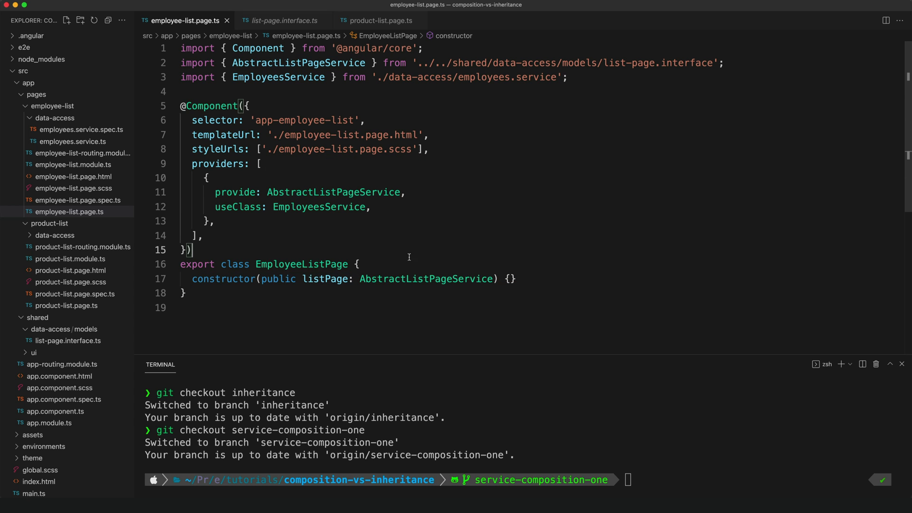
{"action": "left_click_drag", "start_coordinate": [308, 279], "coordinate": [412, 279]}
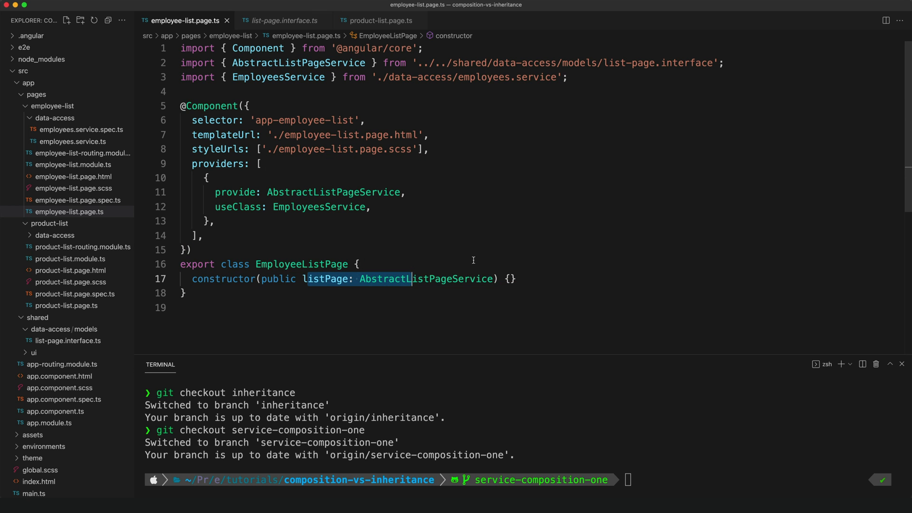
{"action": "left_click", "coordinate": [284, 21]}
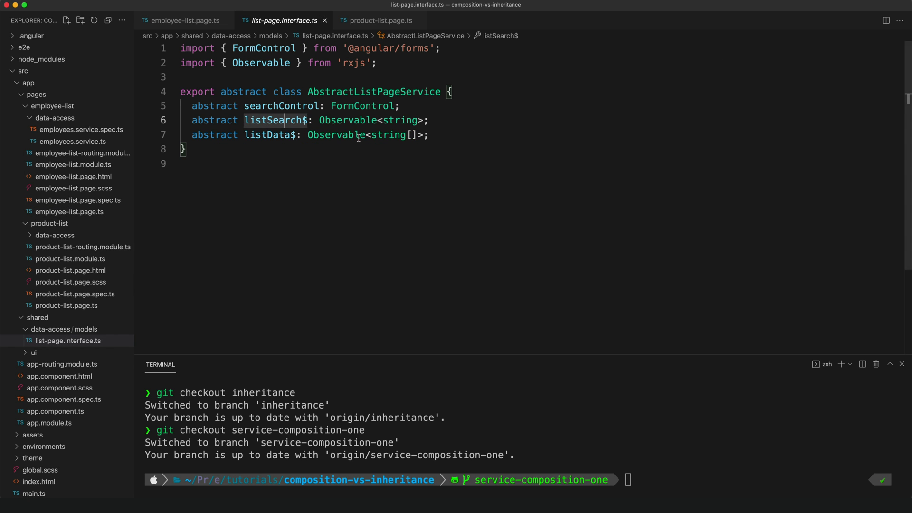
{"action": "left_click", "coordinate": [185, 21]}
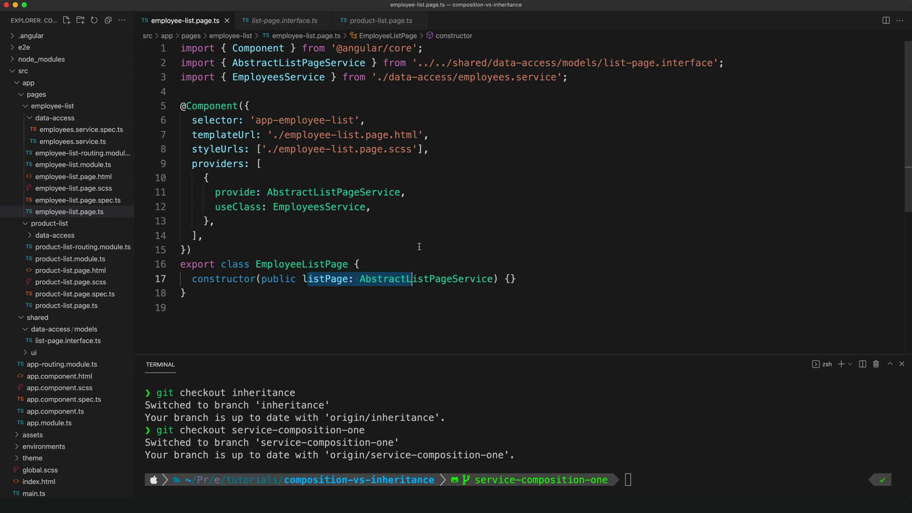
{"action": "mouse_move", "coordinate": [392, 251]}
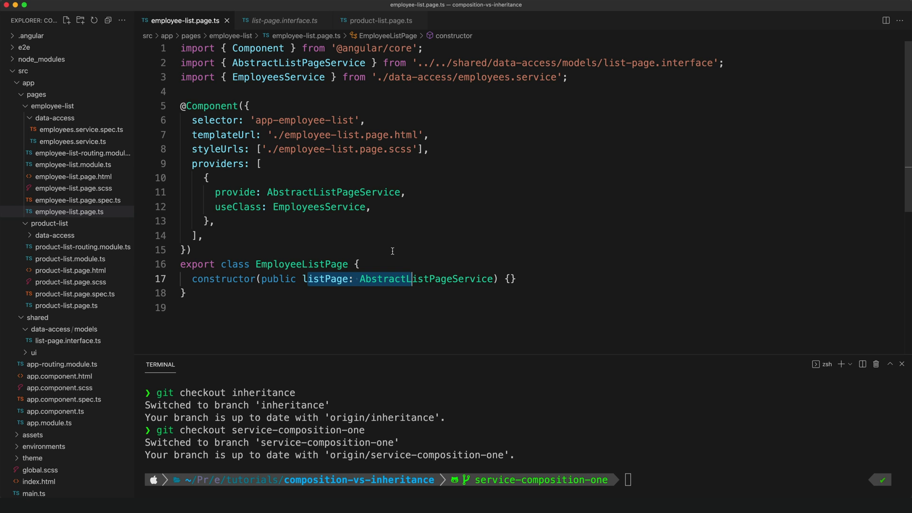
{"action": "mouse_move", "coordinate": [377, 239]}
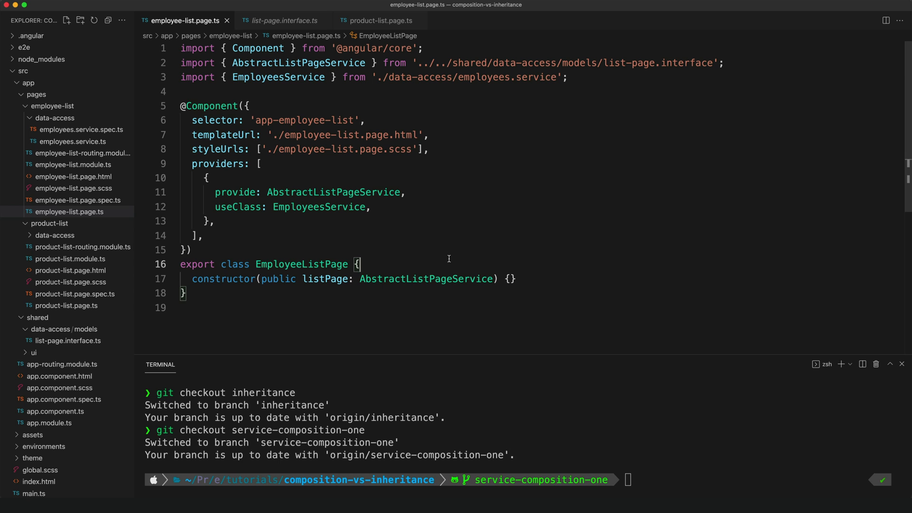
{"action": "mouse_move", "coordinate": [388, 21]}
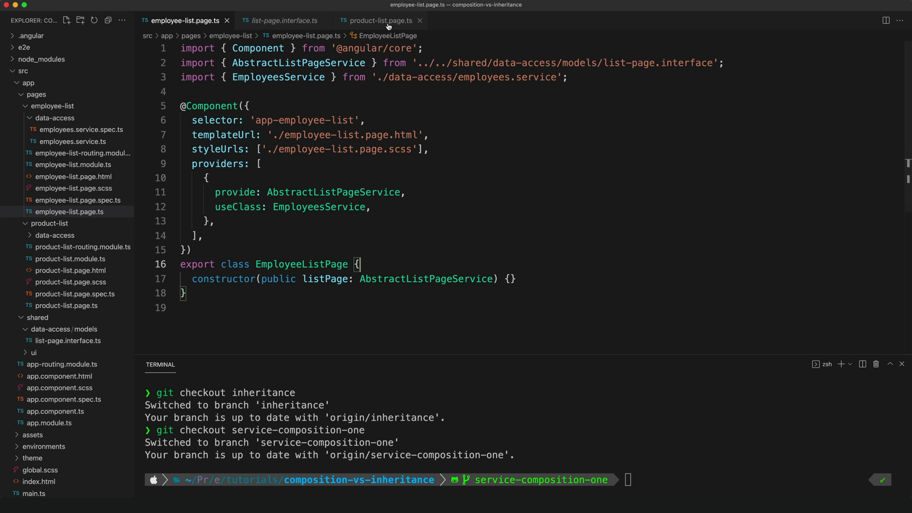
Step: Highlight the ProductsService provider line and its searchControl, listSearch$ and listData$ fields
{"action": "left_click", "coordinate": [378, 21]}
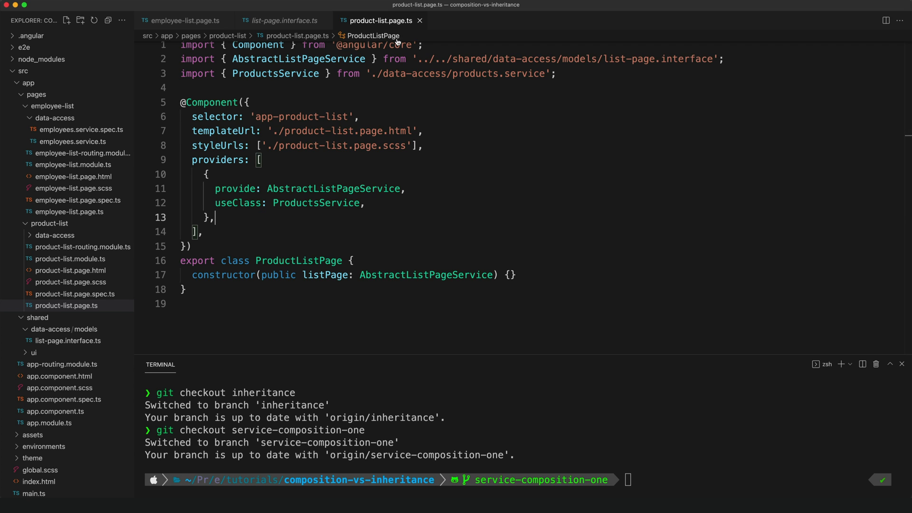
{"action": "triple_click", "coordinate": [308, 189]}
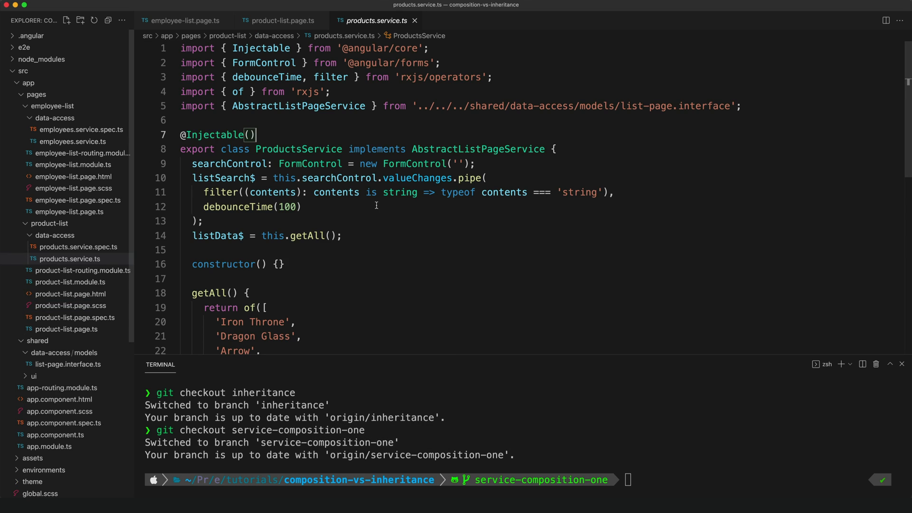
{"action": "scroll", "scroll_direction": "down", "scroll_amount": 3}
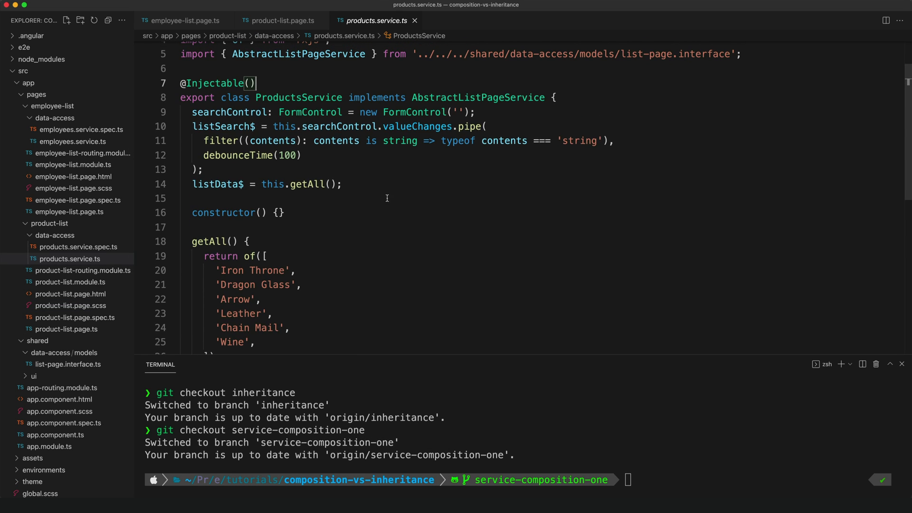
{"action": "left_click_drag", "start_coordinate": [192, 111], "coordinate": [342, 184]}
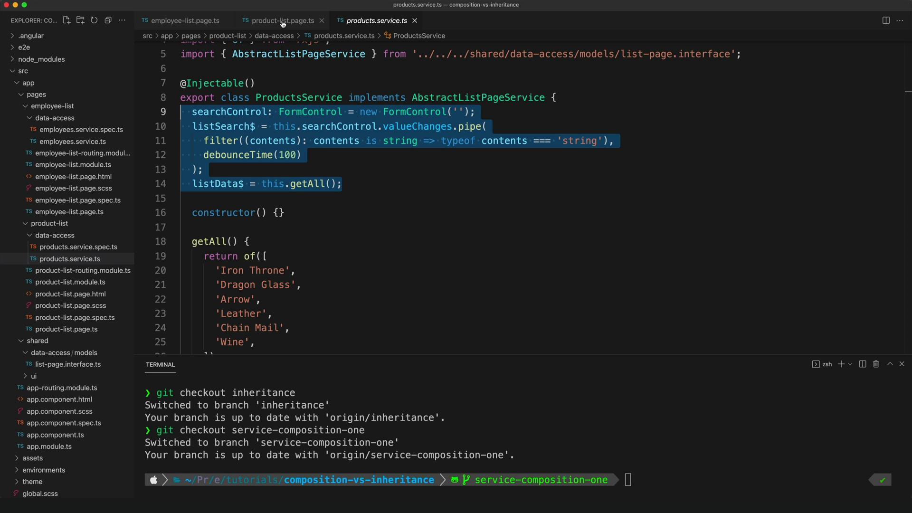
Step: Switch between product-list.page.ts and ProductsService, then open employees.service.ts
{"action": "left_click", "coordinate": [282, 20]}
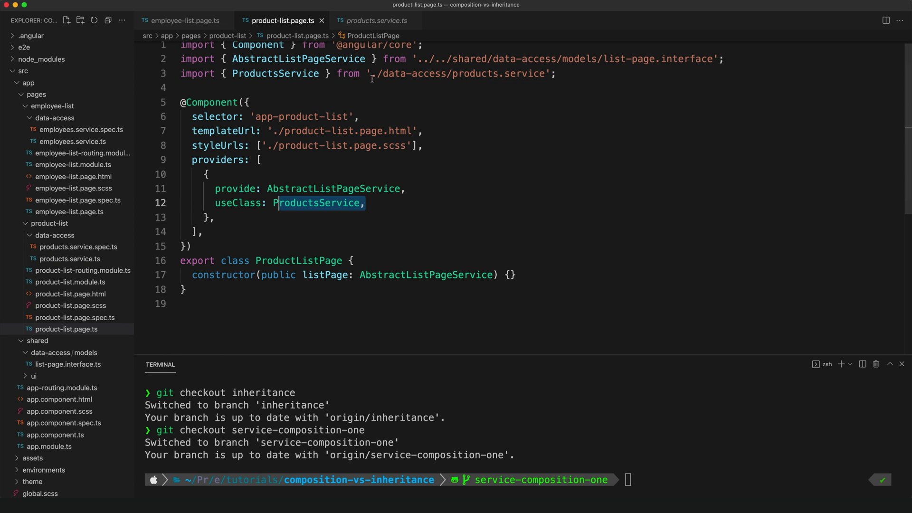
{"action": "left_click", "coordinate": [376, 20]}
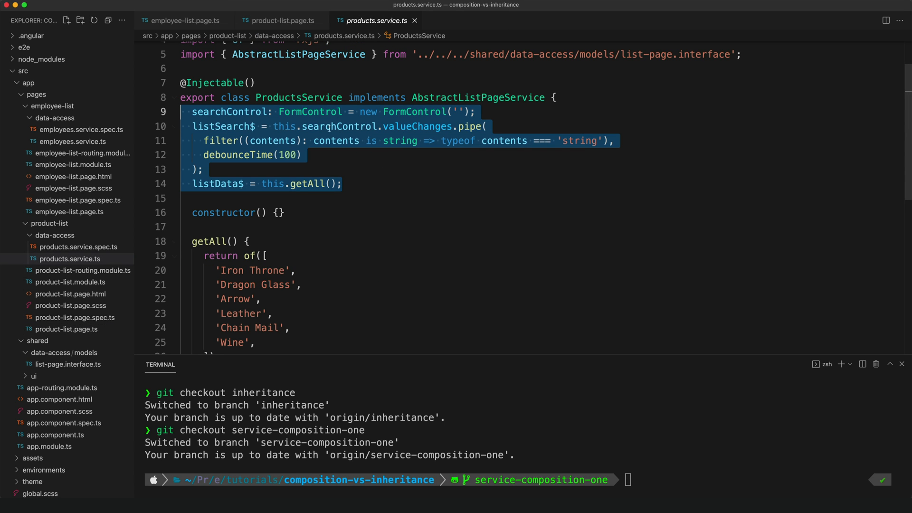
{"action": "left_click", "coordinate": [70, 258]}
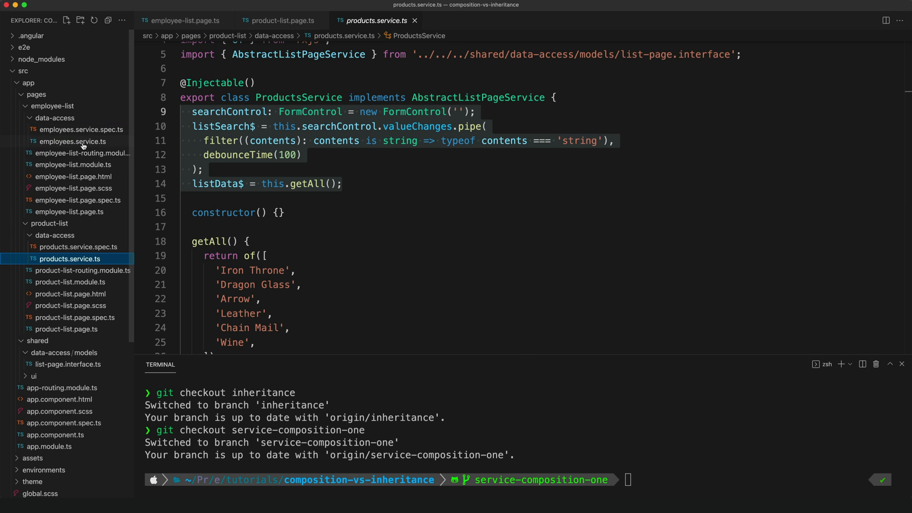
{"action": "left_click", "coordinate": [72, 141]}
{"action": "type", "text": "git checkout service-composition-two"}
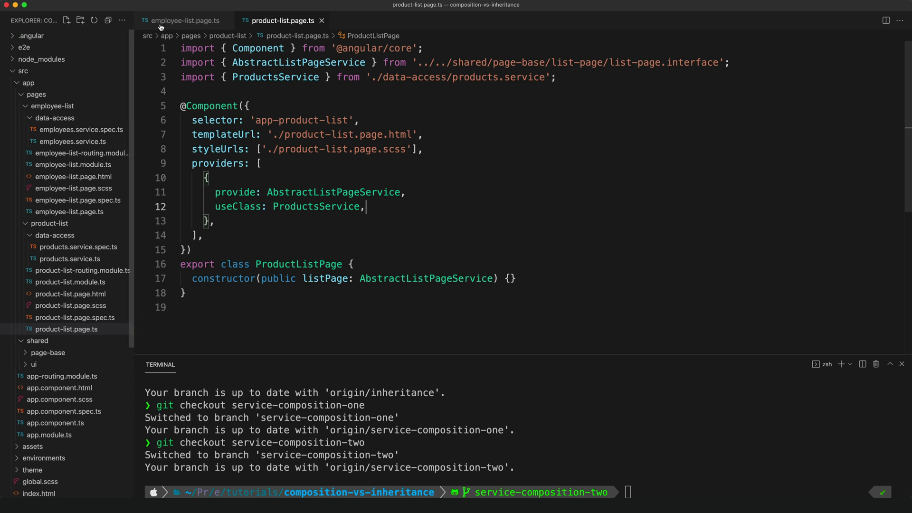
Step: View the employee list page, then the product list page, on the service-composition-two branch
{"action": "left_click", "coordinate": [184, 21]}
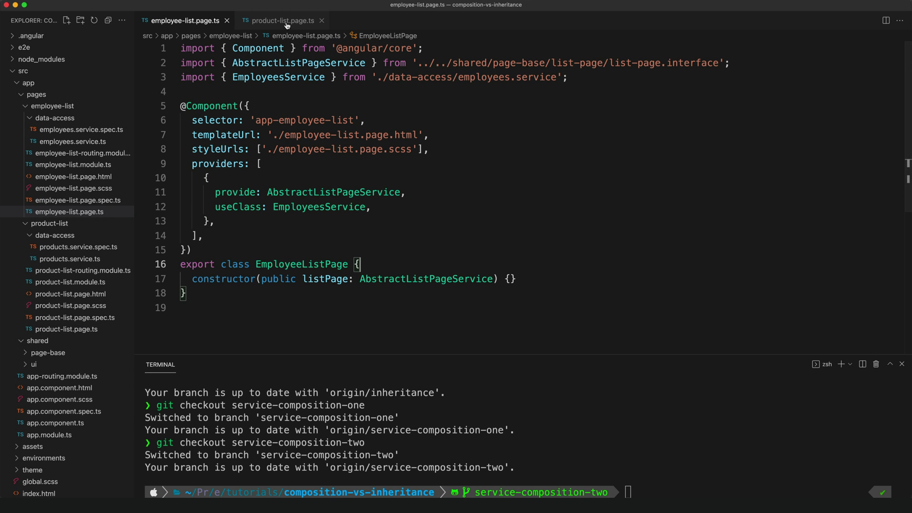
{"action": "left_click", "coordinate": [283, 21]}
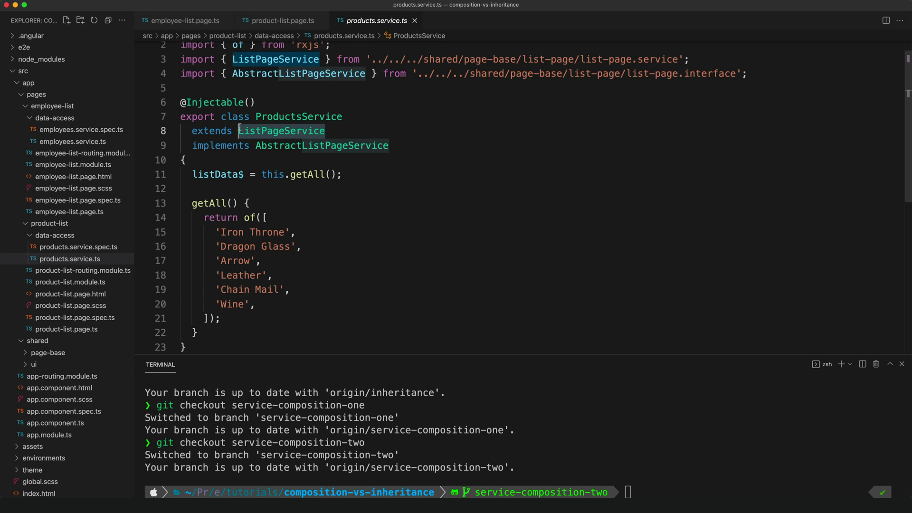
{"action": "mouse_move", "coordinate": [281, 130]}
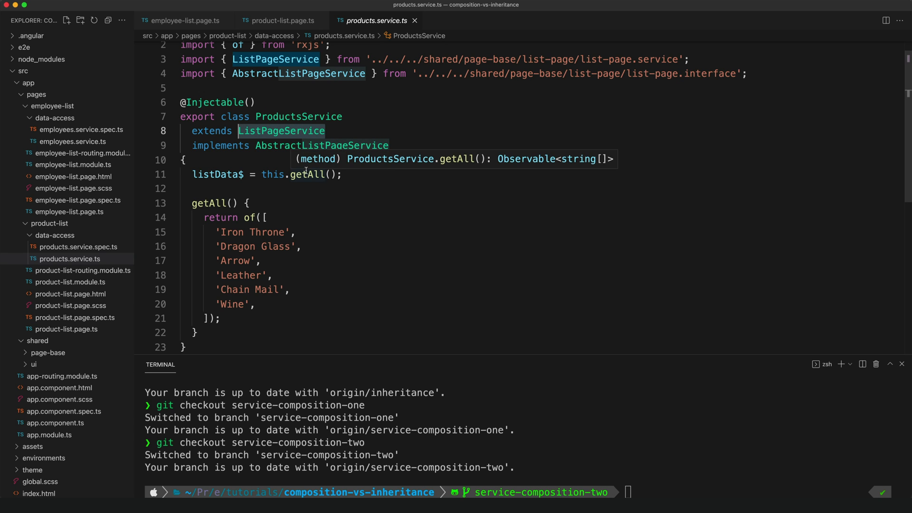
{"action": "mouse_move", "coordinate": [306, 208]}
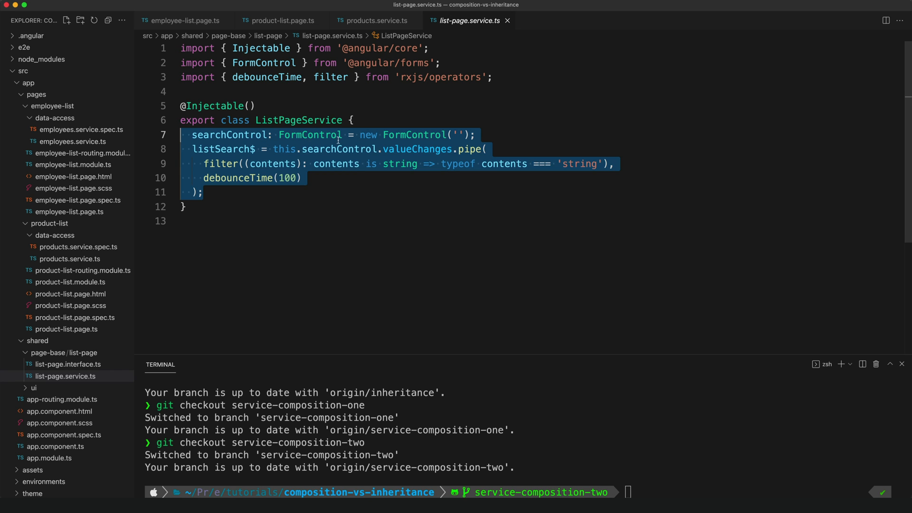
Step: Review the employee list page and shared ListPageService, then return to product-list.page.ts
{"action": "left_click", "coordinate": [184, 20]}
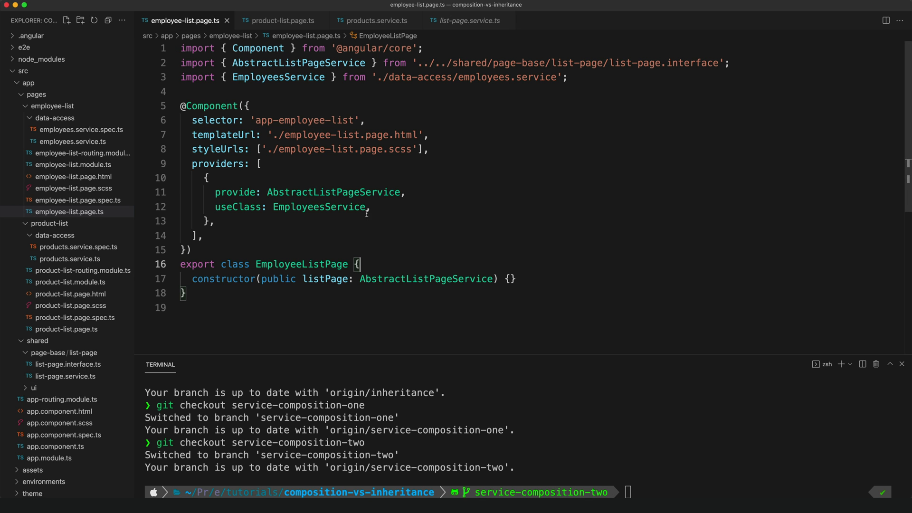
{"action": "double_click", "coordinate": [332, 192]}
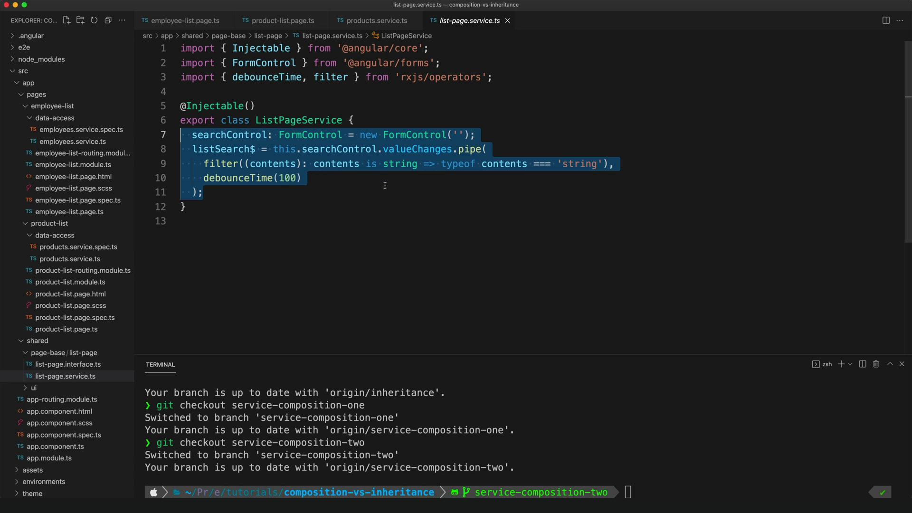
{"action": "mouse_move", "coordinate": [375, 182]}
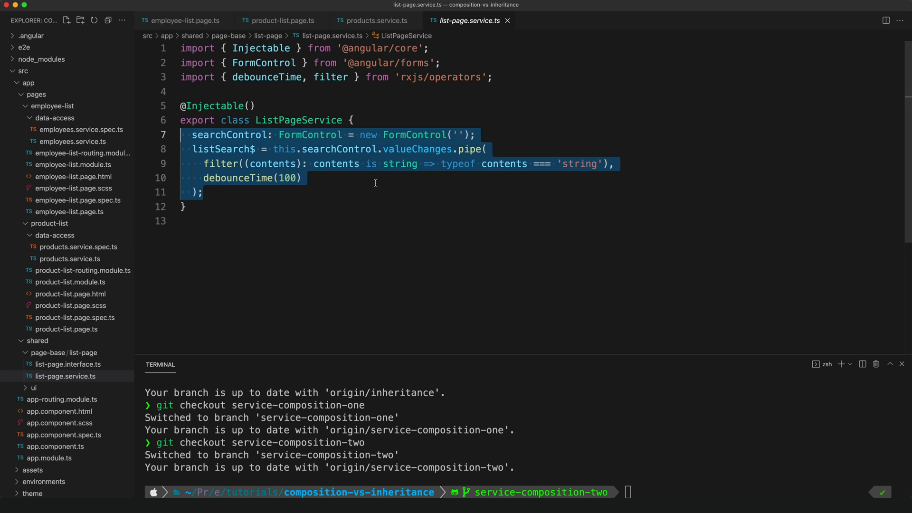
{"action": "mouse_move", "coordinate": [376, 181]}
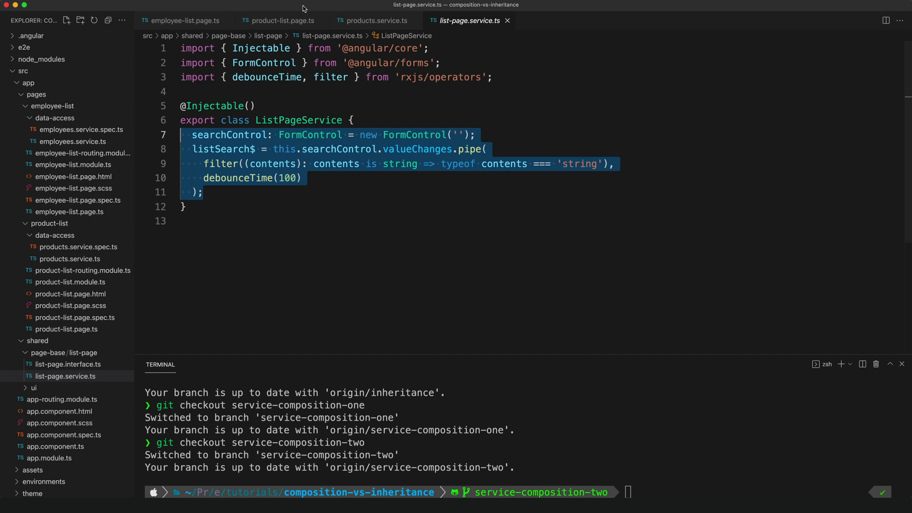
{"action": "left_click", "coordinate": [283, 21]}
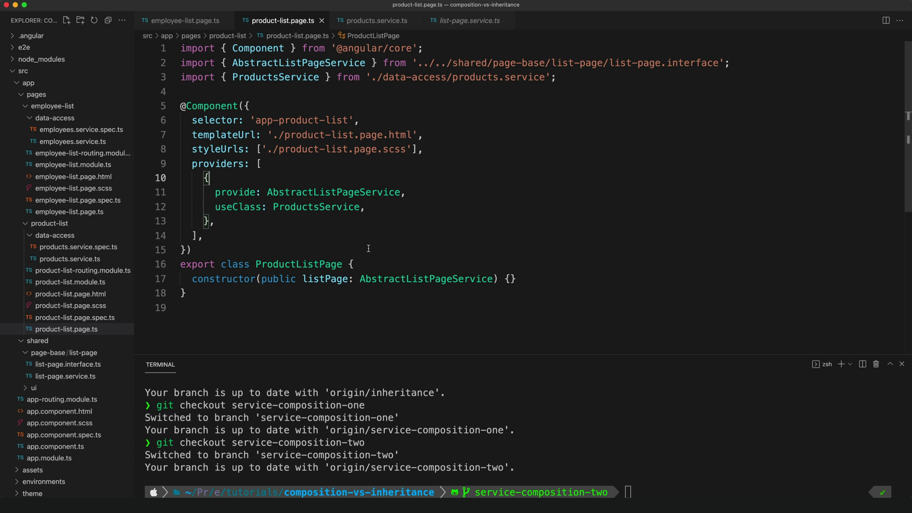
{"action": "mouse_move", "coordinate": [377, 268]}
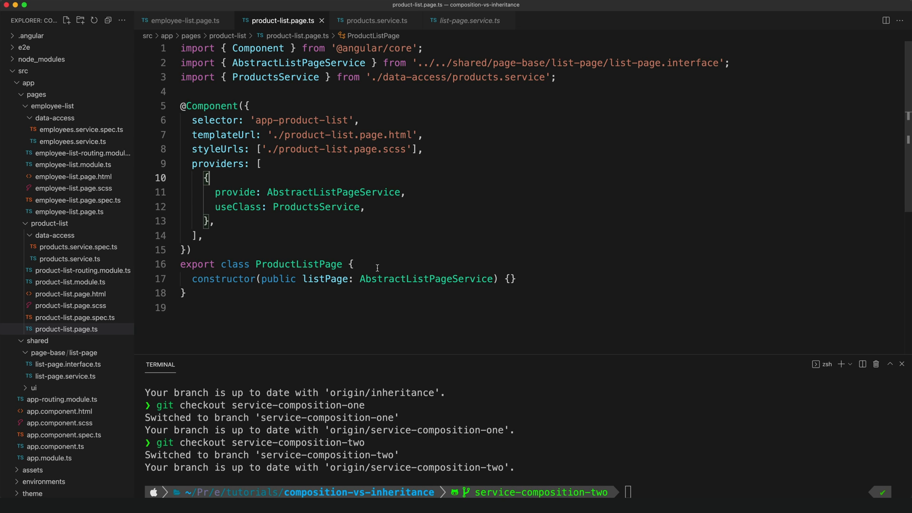